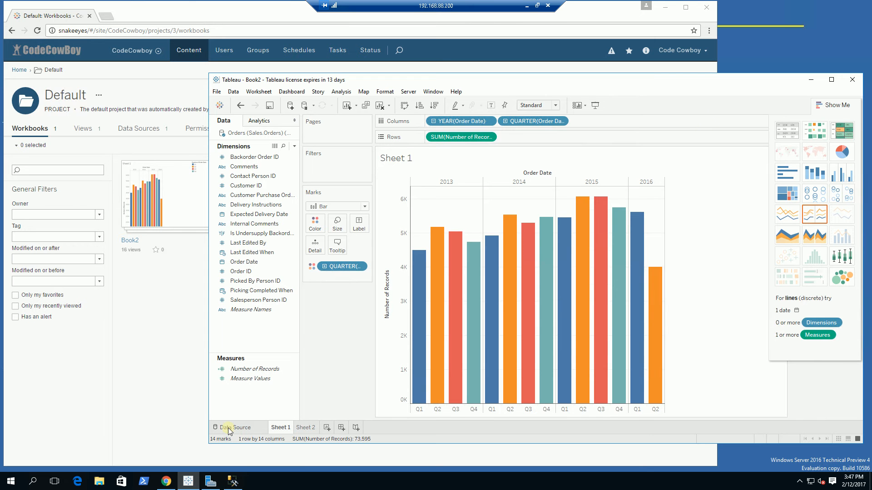
On the Data Source page, change the Orders connection to Extract and confirm the extract settings
{"action": "left_click", "coordinate": [236, 427]}
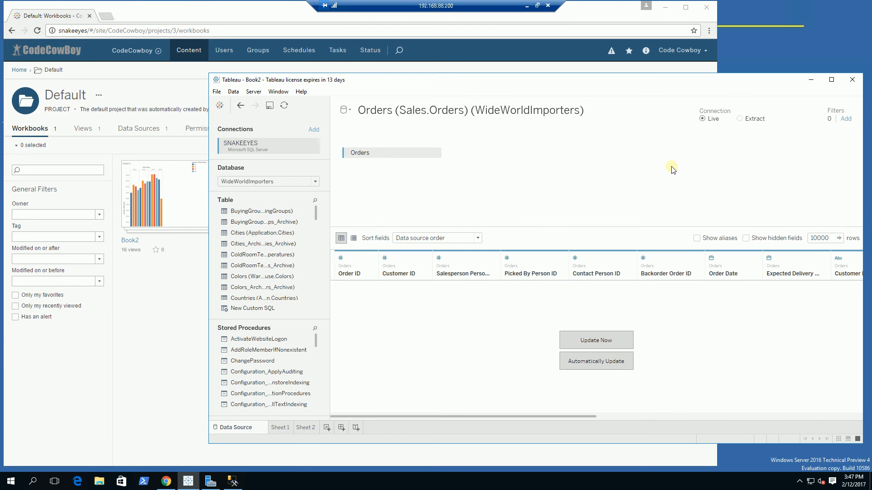
{"action": "left_click", "coordinate": [741, 118]}
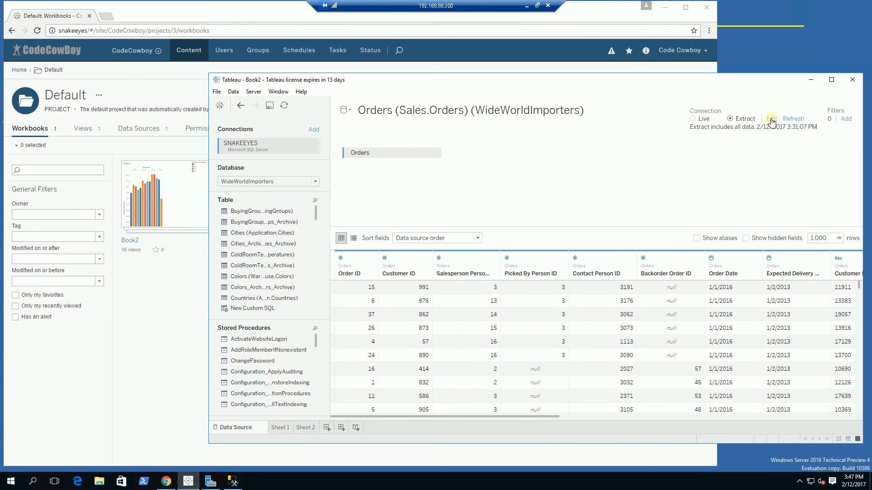
{"action": "left_click", "coordinate": [771, 118]}
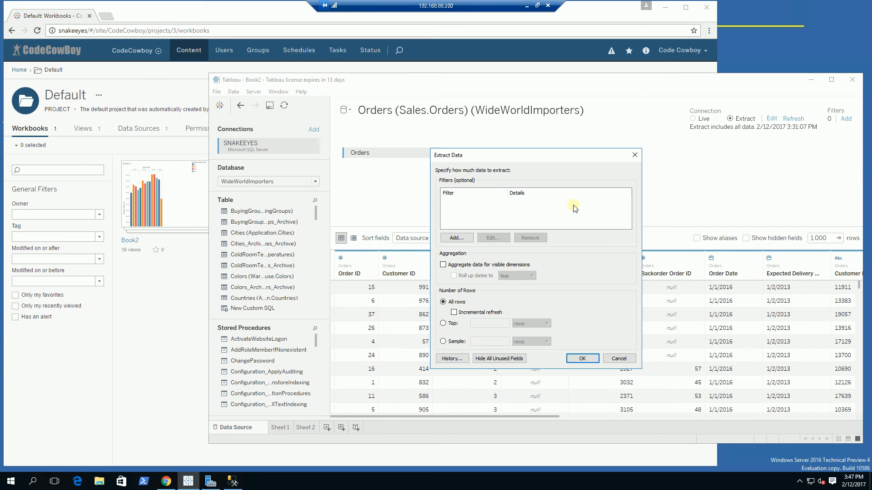
{"action": "left_click", "coordinate": [581, 358]}
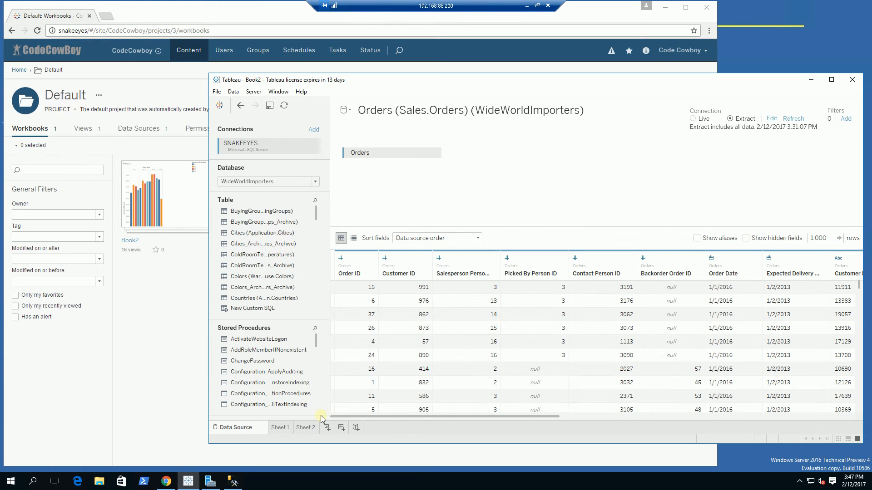
{"action": "left_click", "coordinate": [281, 427]}
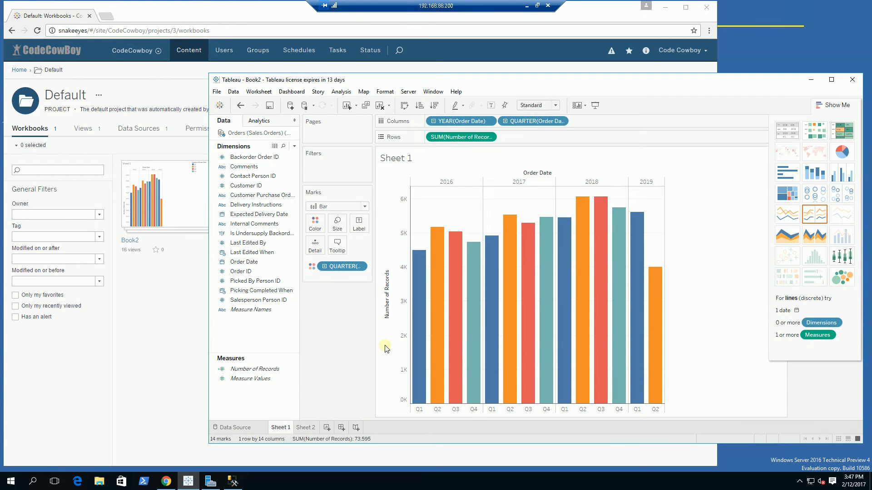
{"action": "mouse_move", "coordinate": [503, 144]}
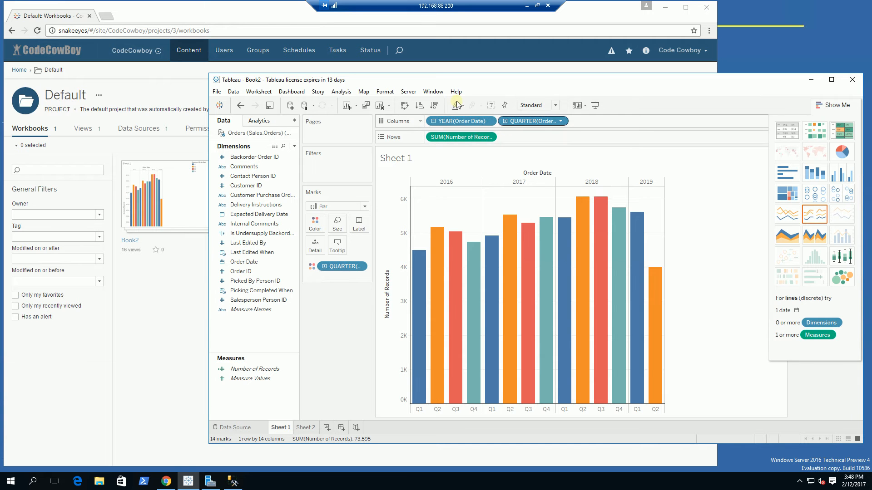
{"action": "mouse_move", "coordinate": [414, 95]}
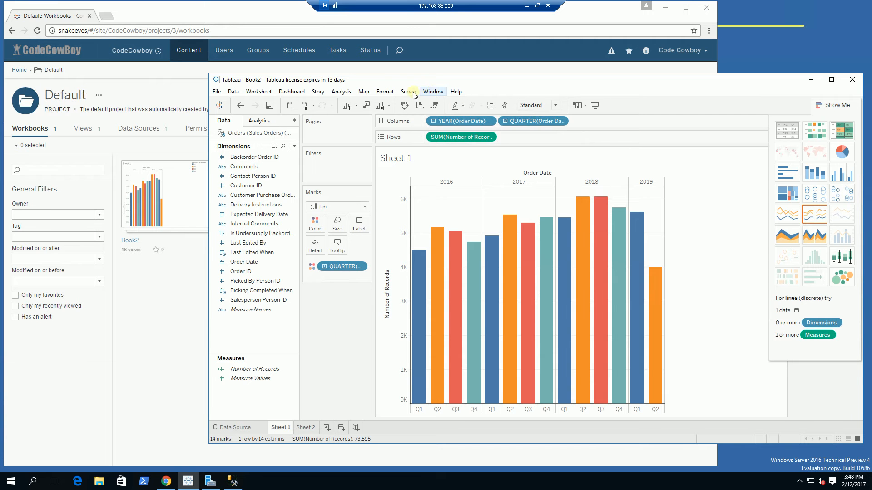
{"action": "left_click", "coordinate": [407, 91]}
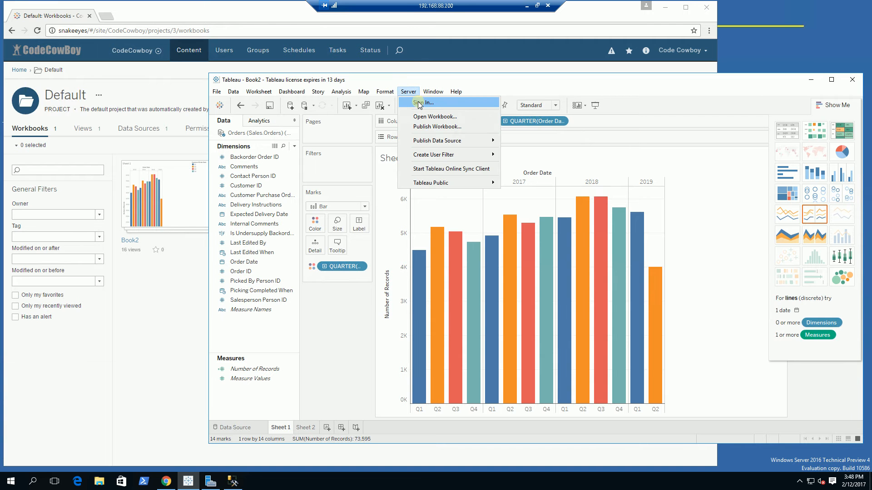
{"action": "left_click", "coordinate": [425, 102]}
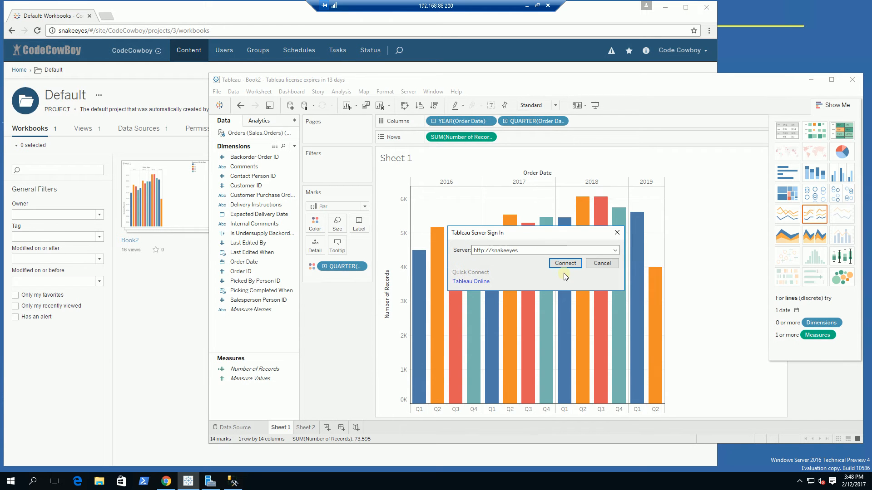
Connect to snakeeyes and sign in with the username and password
{"action": "left_click", "coordinate": [564, 263]}
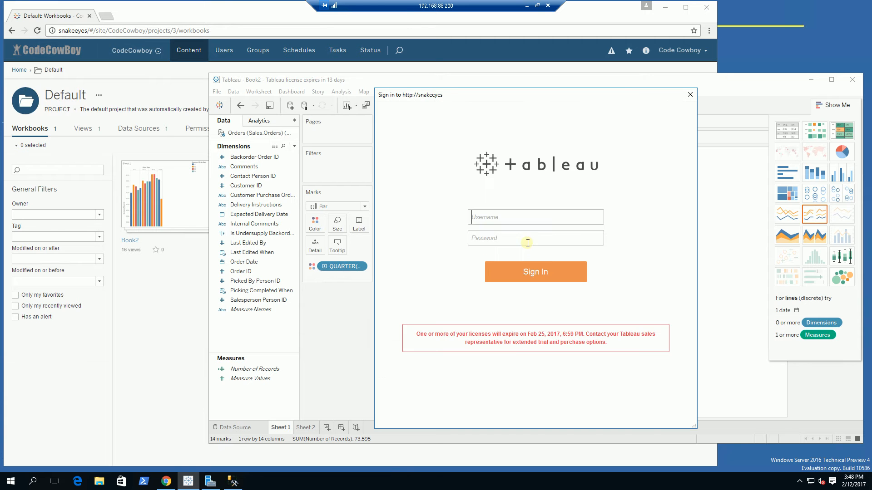
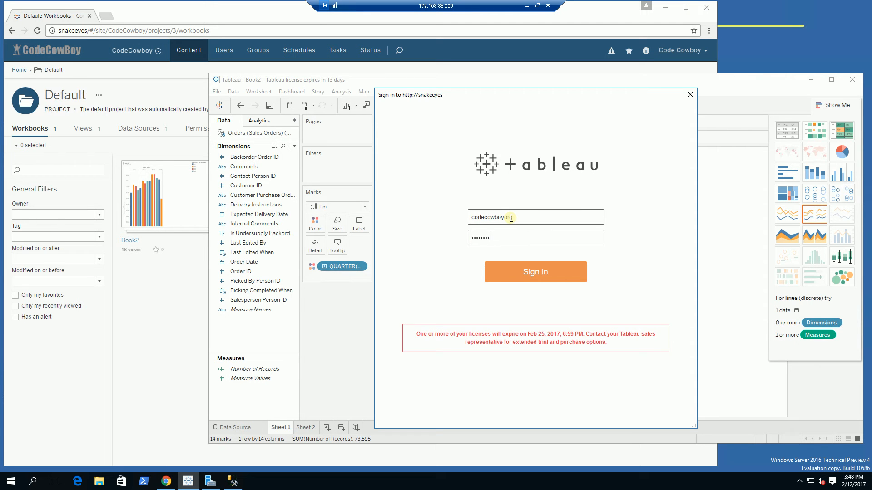
{"action": "left_click", "coordinate": [535, 272]}
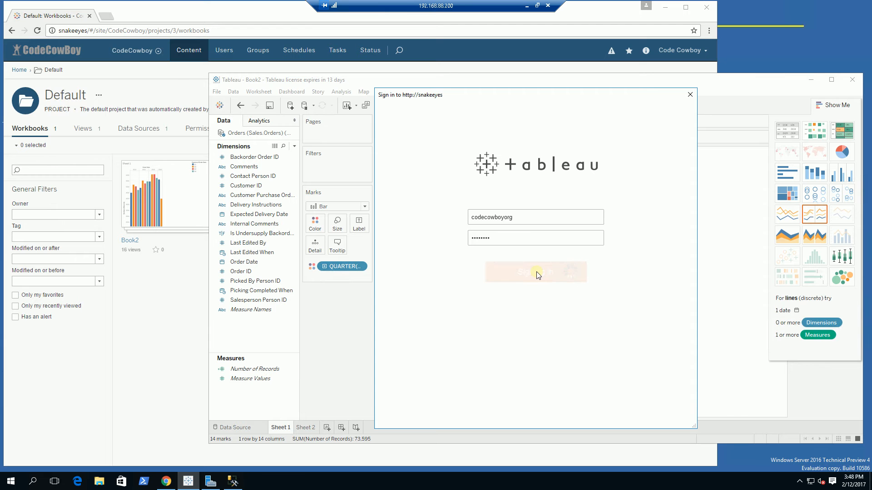
{"action": "left_click", "coordinate": [534, 272]}
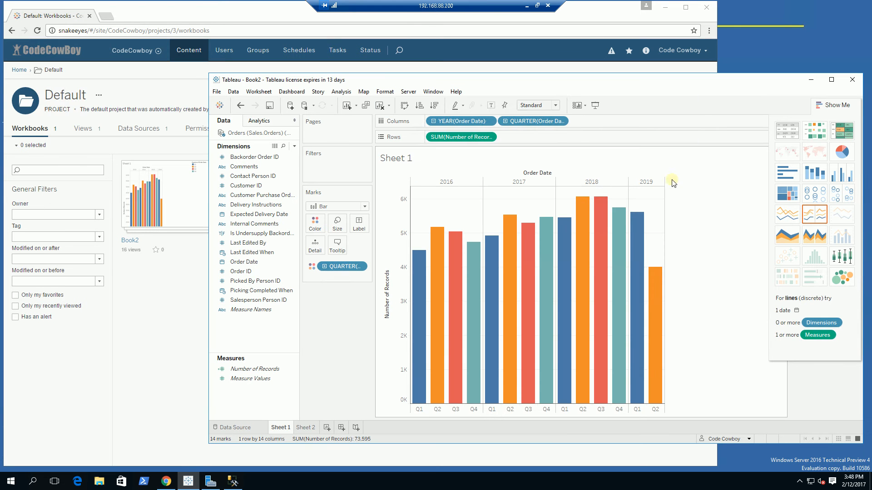
{"action": "mouse_move", "coordinate": [439, 189]}
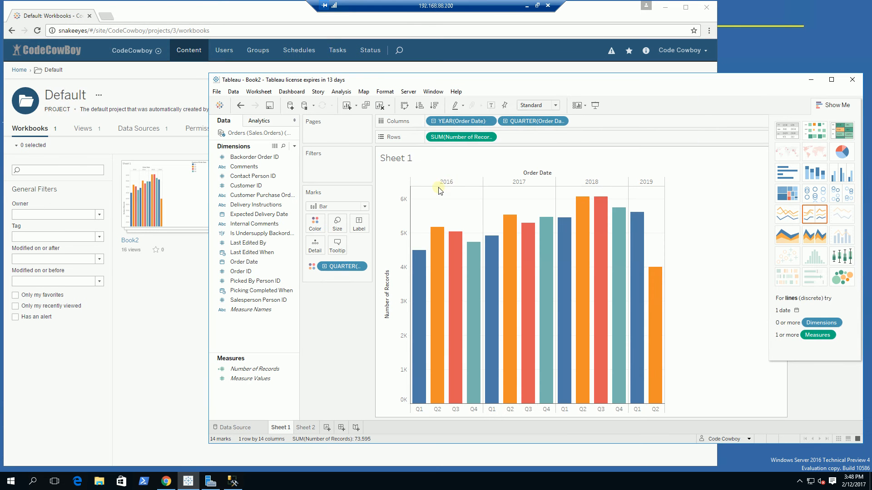
{"action": "mouse_move", "coordinate": [658, 196]}
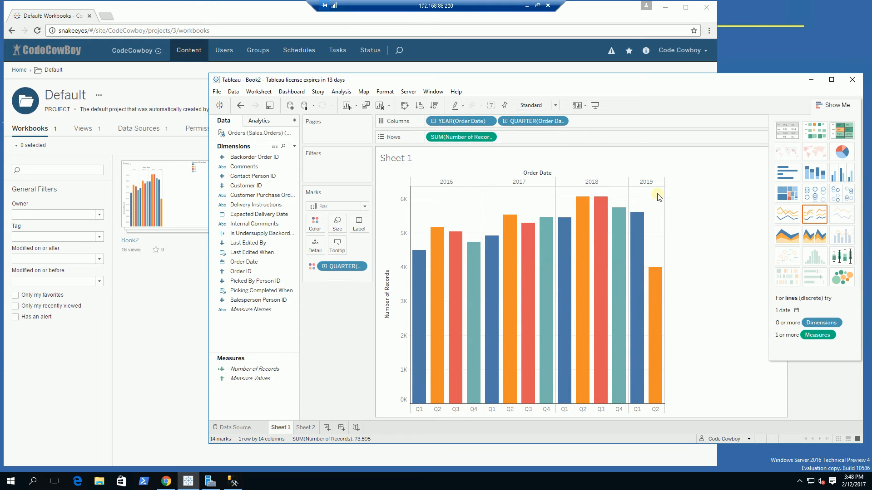
{"action": "mouse_move", "coordinate": [431, 179]}
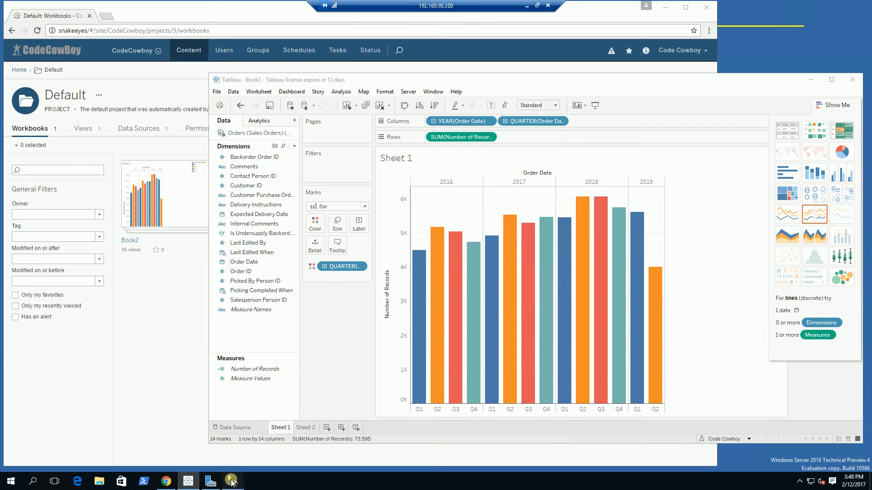
In SSMS, run the query on Sales.Orders and check an order date in the results
{"action": "left_click", "coordinate": [231, 481]}
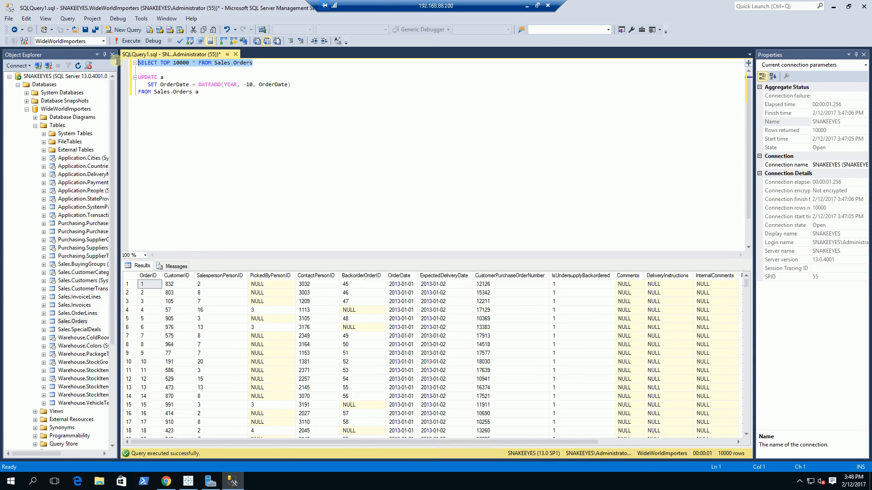
{"action": "left_click", "coordinate": [127, 40]}
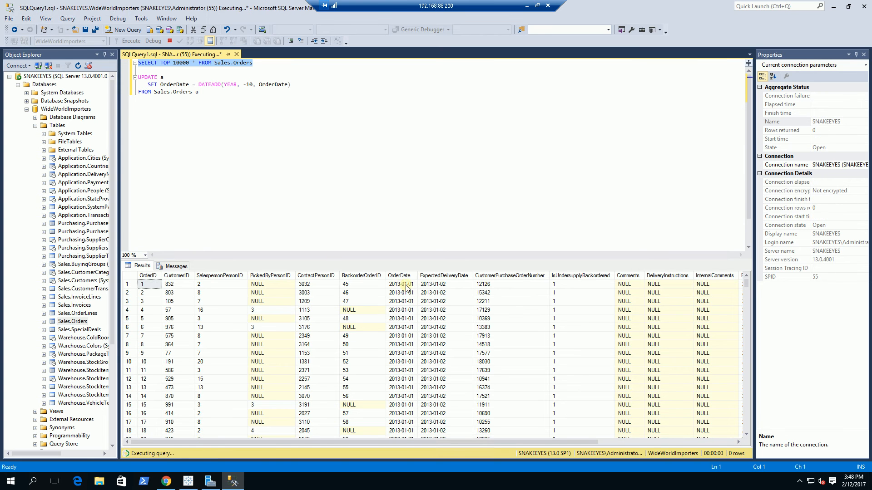
{"action": "left_click", "coordinate": [127, 41]}
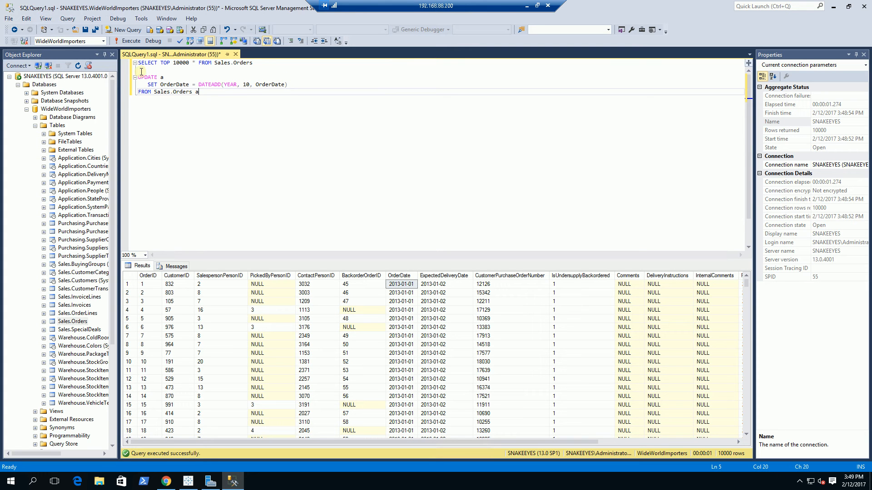
{"action": "mouse_move", "coordinate": [237, 133]}
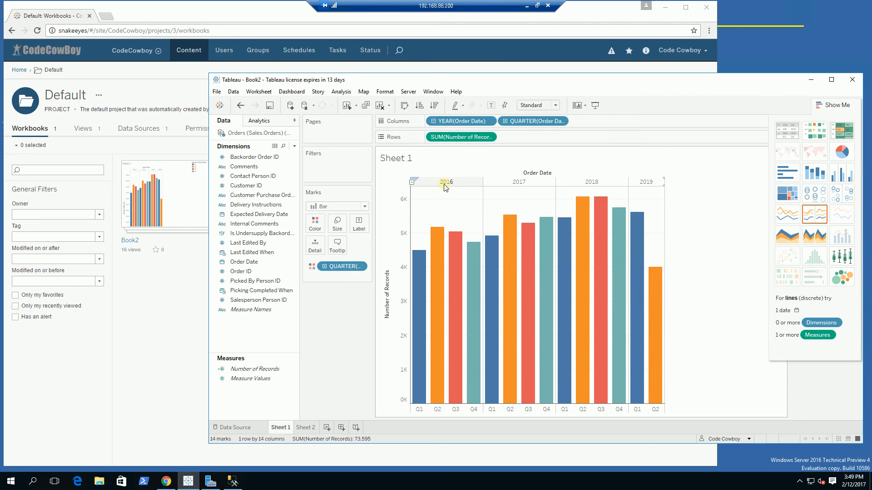
{"action": "mouse_move", "coordinate": [438, 178]}
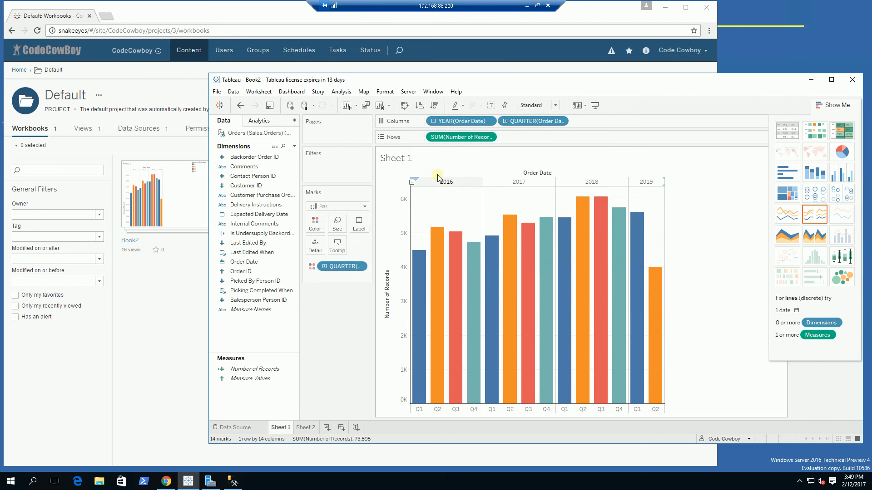
Start publishing the workbook with an Every 15 Minutes extract refresh schedule
{"action": "left_click", "coordinate": [408, 91]}
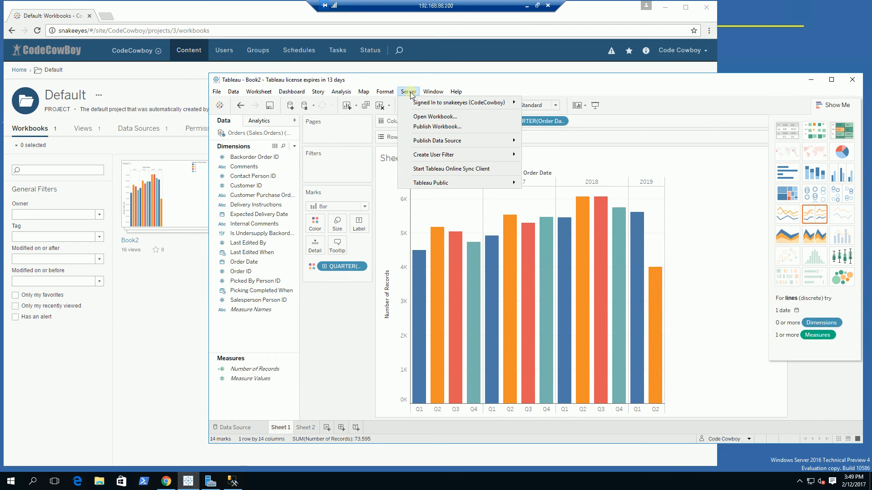
{"action": "mouse_move", "coordinate": [437, 140]}
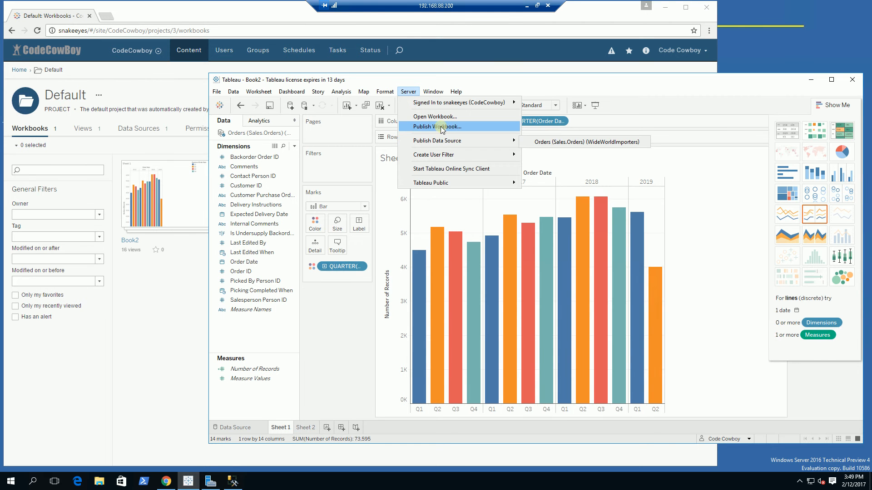
{"action": "left_click", "coordinate": [439, 126]}
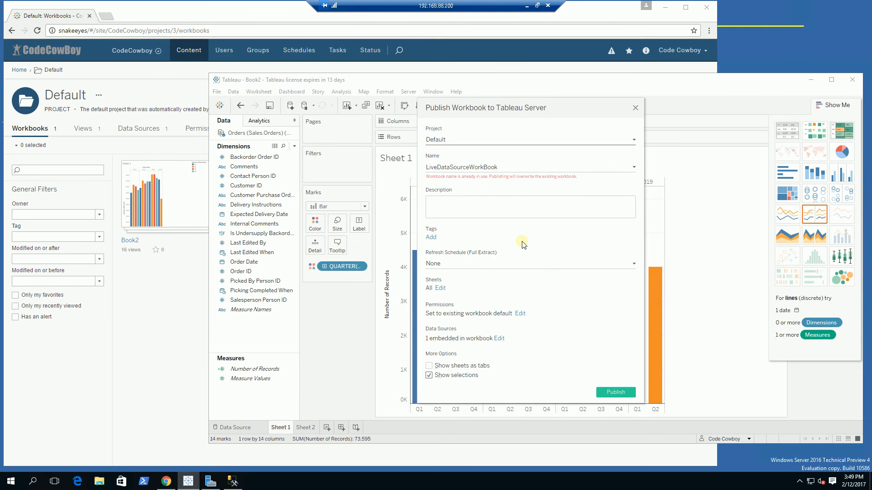
{"action": "mouse_move", "coordinate": [477, 257]}
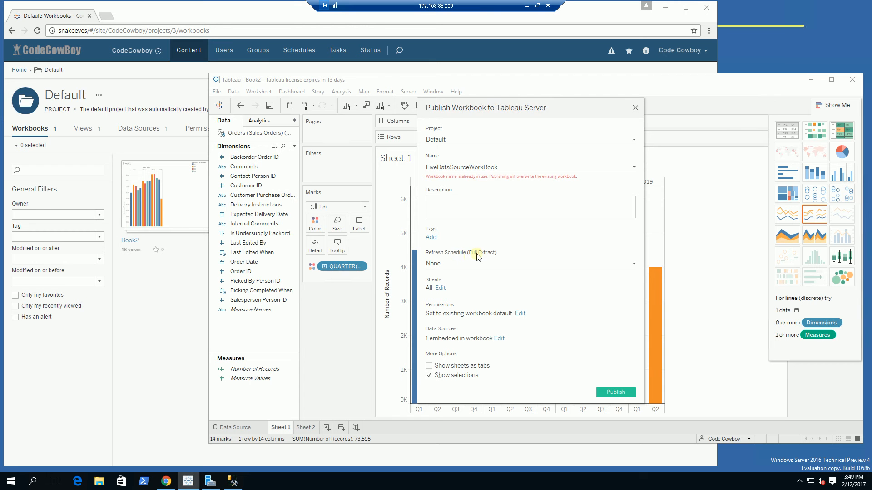
{"action": "mouse_move", "coordinate": [455, 180]}
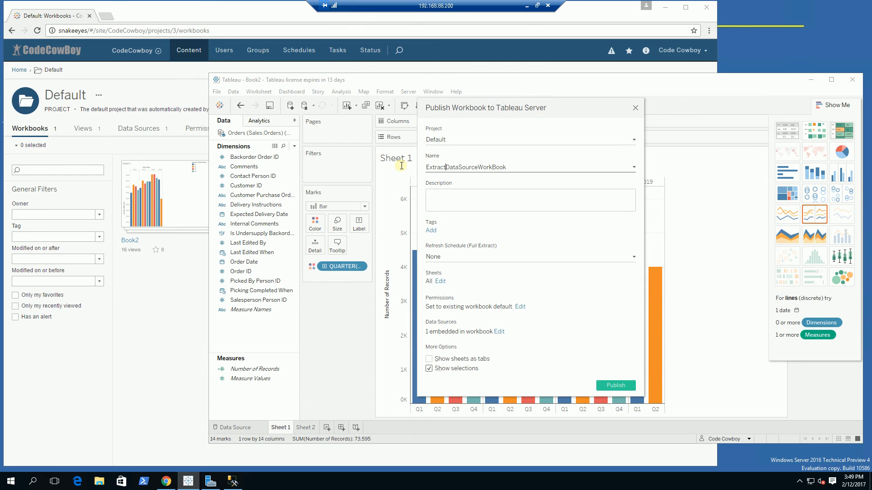
{"action": "mouse_move", "coordinate": [461, 250]}
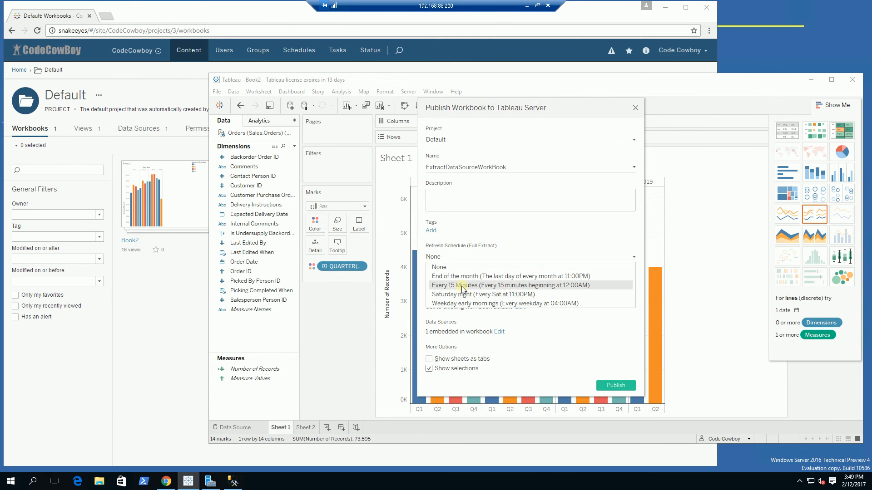
{"action": "left_click", "coordinate": [508, 285]}
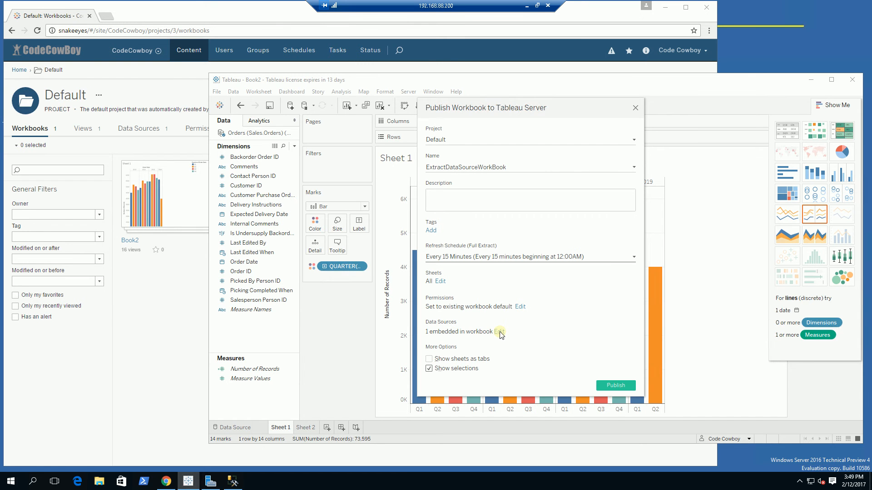
{"action": "left_click", "coordinate": [498, 332]}
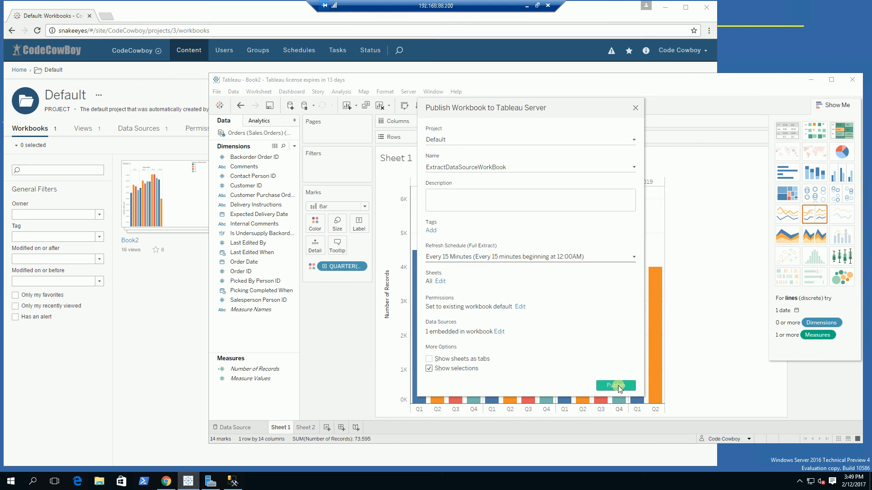
Publish ExtractDataSourceWorkBook, supplying the SQL Server database password
{"action": "left_click", "coordinate": [615, 385]}
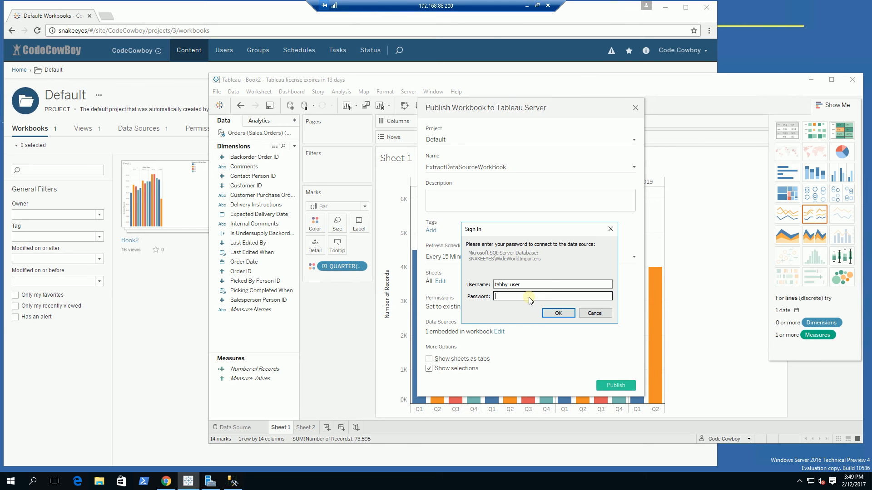
{"action": "type", "text": "password"}
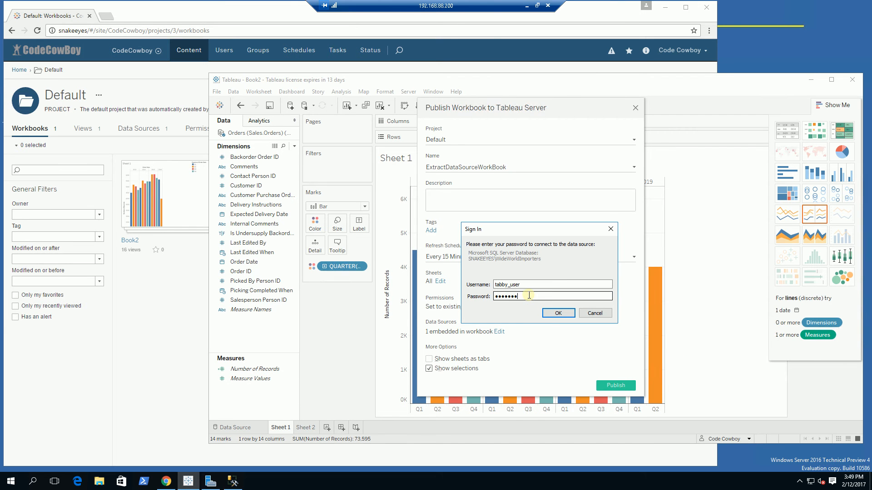
{"action": "left_click", "coordinate": [557, 313]}
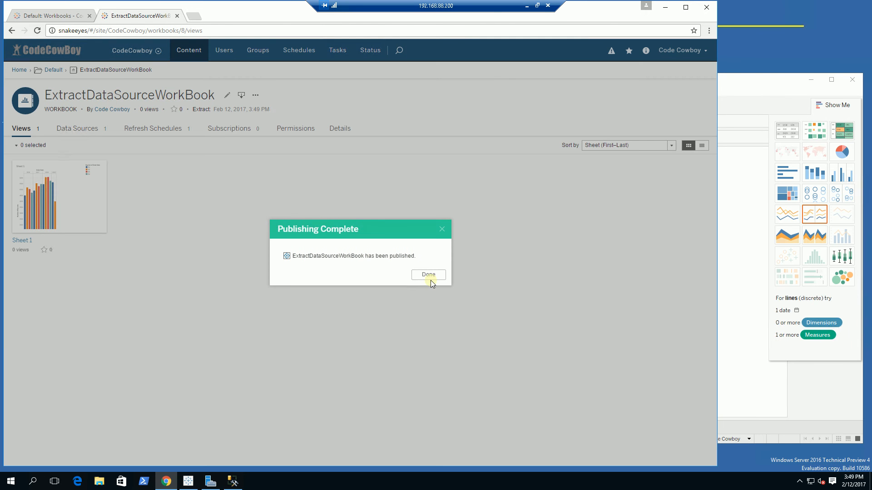
Dismiss the publish confirmation and open LiveDataSourceWorkBook's Sheet 1 in the Default project
{"action": "left_click", "coordinate": [428, 275]}
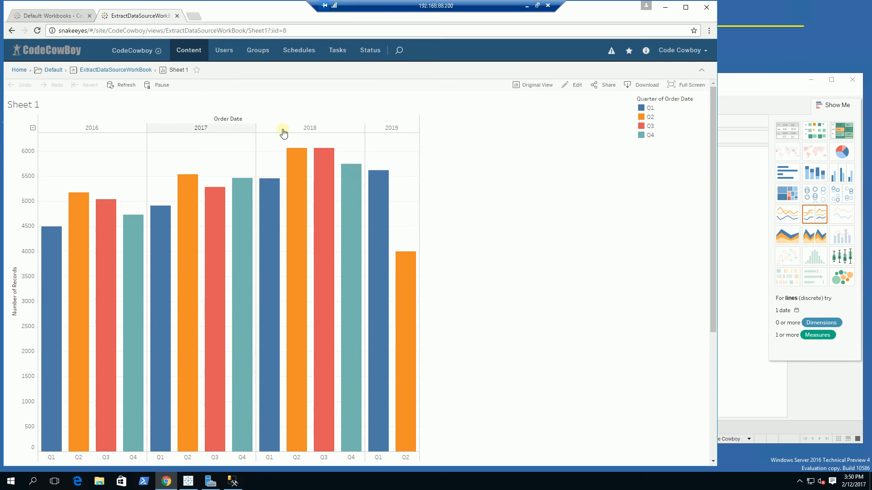
{"action": "mouse_move", "coordinate": [110, 43]}
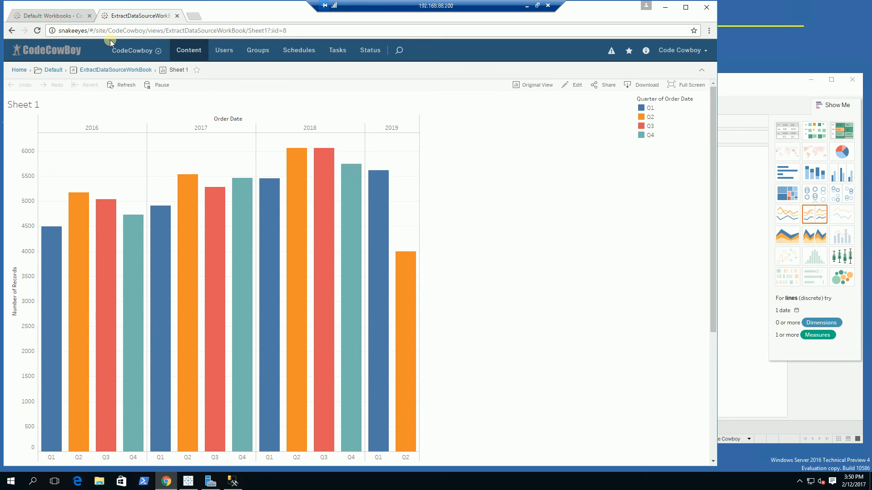
{"action": "left_click", "coordinate": [53, 70]}
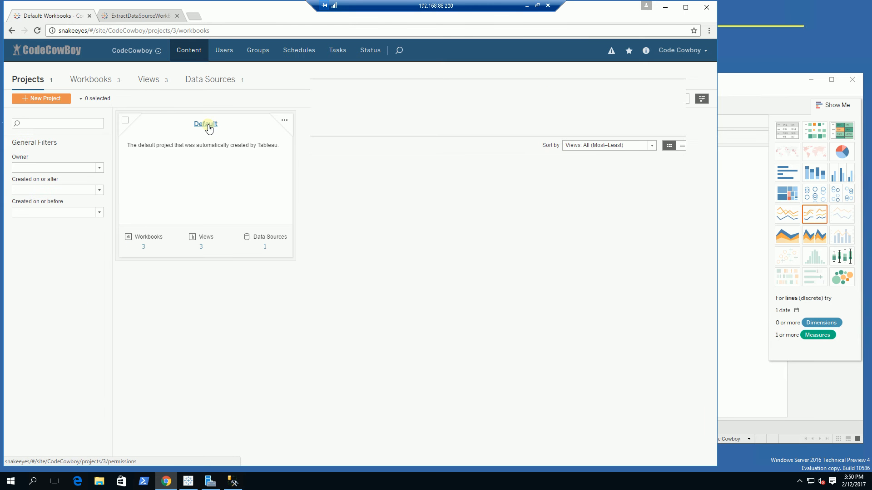
{"action": "left_click", "coordinate": [205, 124]}
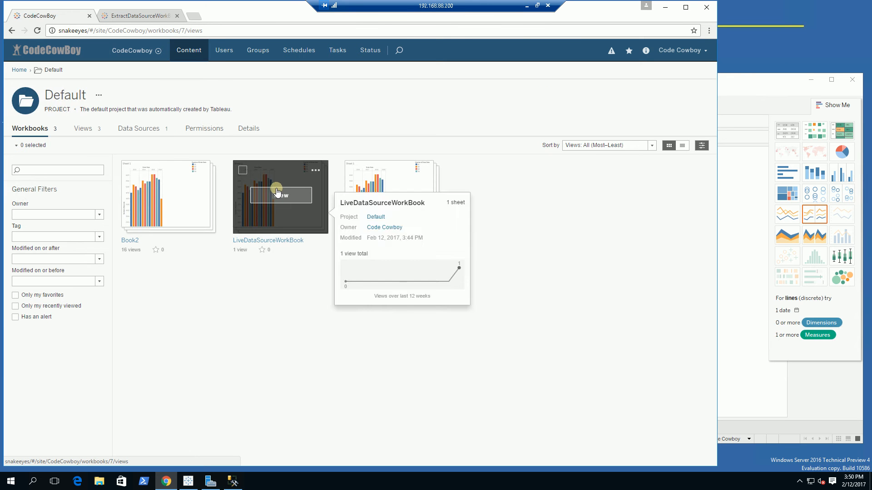
{"action": "left_click", "coordinate": [268, 240]}
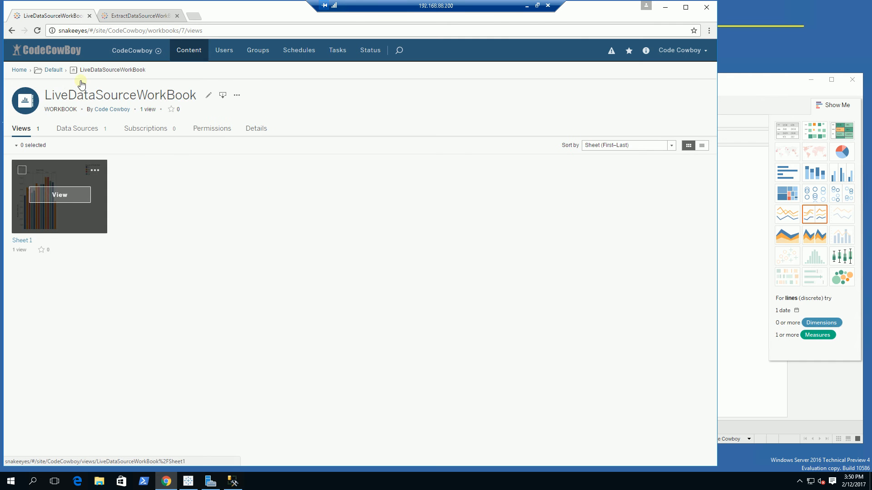
{"action": "left_click", "coordinate": [59, 196]}
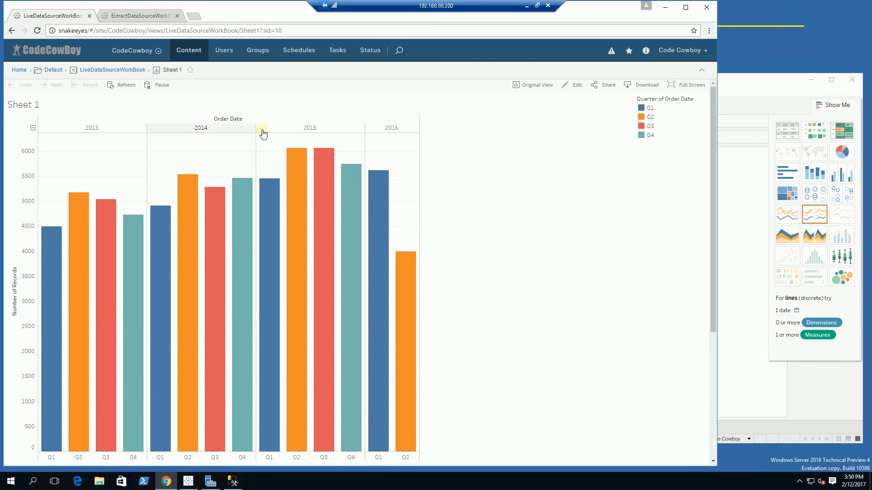
{"action": "mouse_move", "coordinate": [86, 132]}
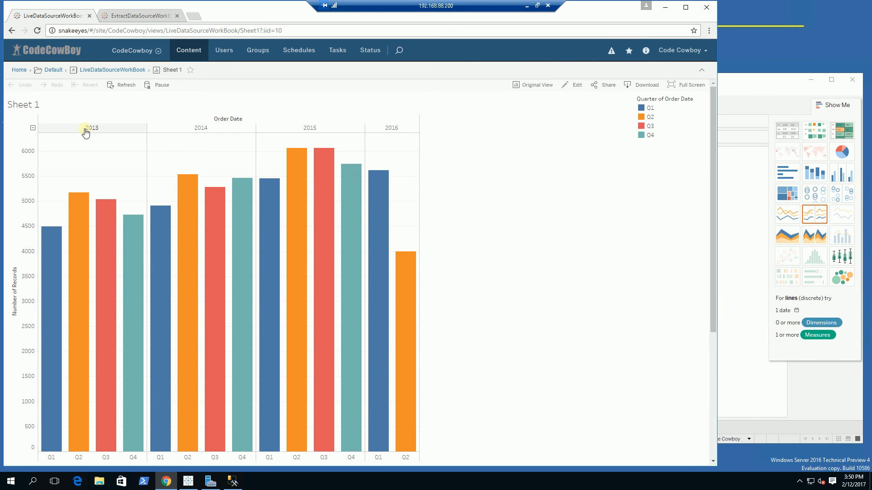
Note the 2013 order year on the live chart, then return to the extract workbook's chart
{"action": "left_click", "coordinate": [233, 481]}
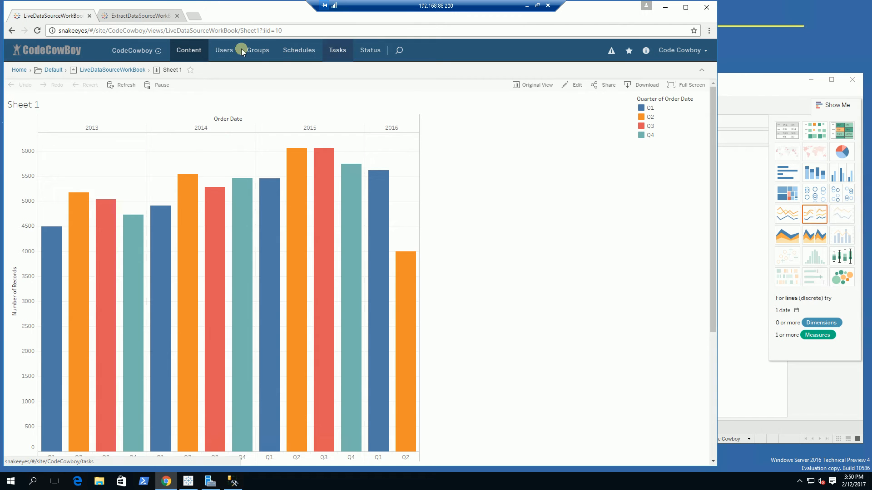
{"action": "left_click", "coordinate": [139, 15]}
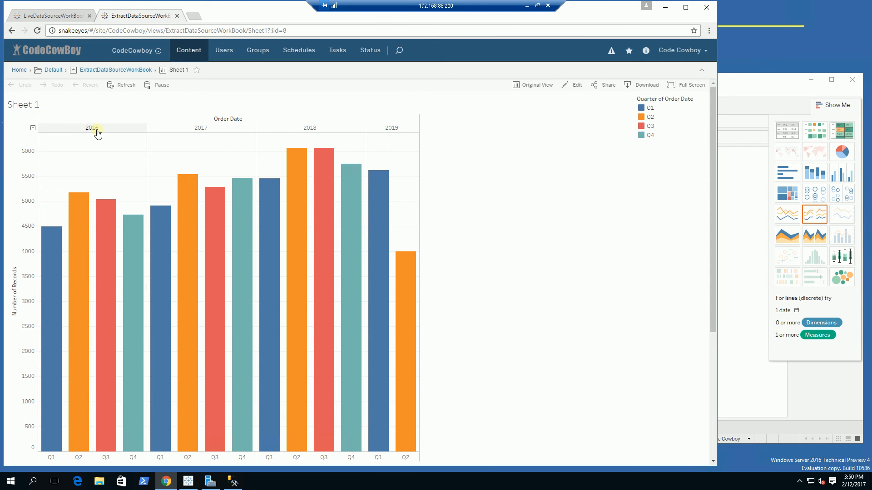
{"action": "mouse_move", "coordinate": [221, 101]}
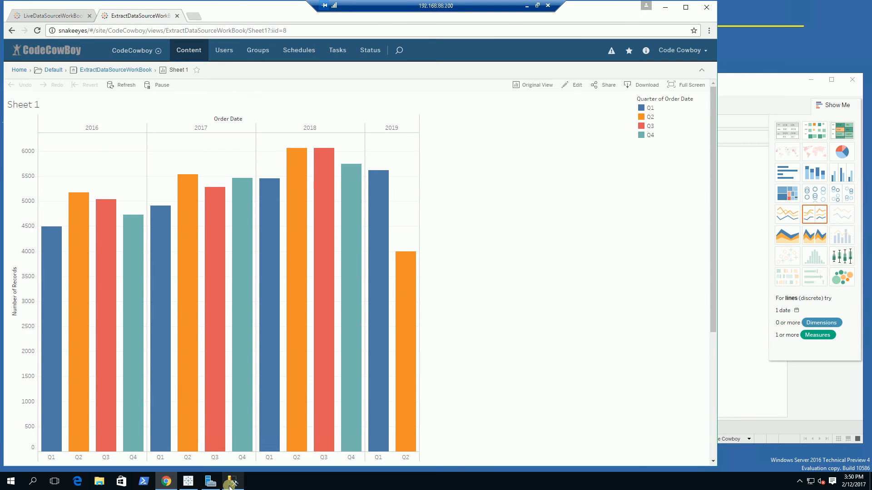
In SSMS, execute the UPDATE adding 10 years to OrderDate and rerun the SELECT to verify
{"action": "left_click", "coordinate": [232, 482]}
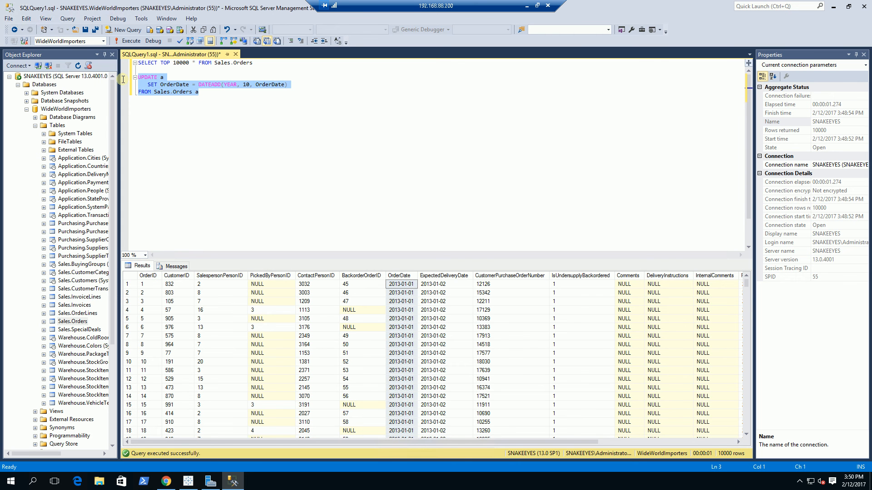
{"action": "left_click", "coordinate": [130, 40]}
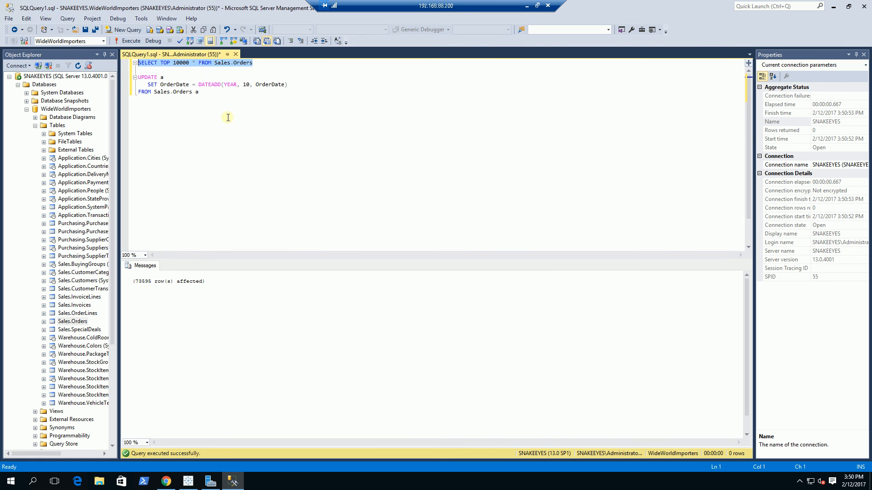
{"action": "left_click", "coordinate": [132, 41]}
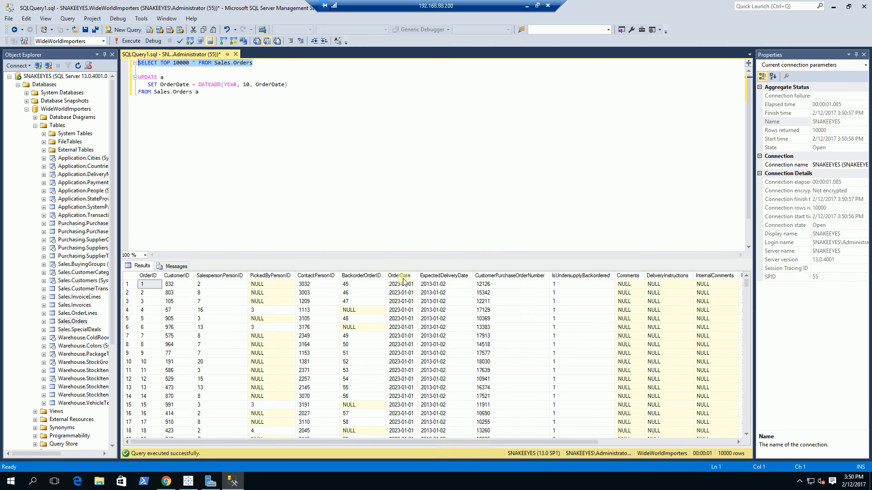
{"action": "mouse_move", "coordinate": [833, 9]}
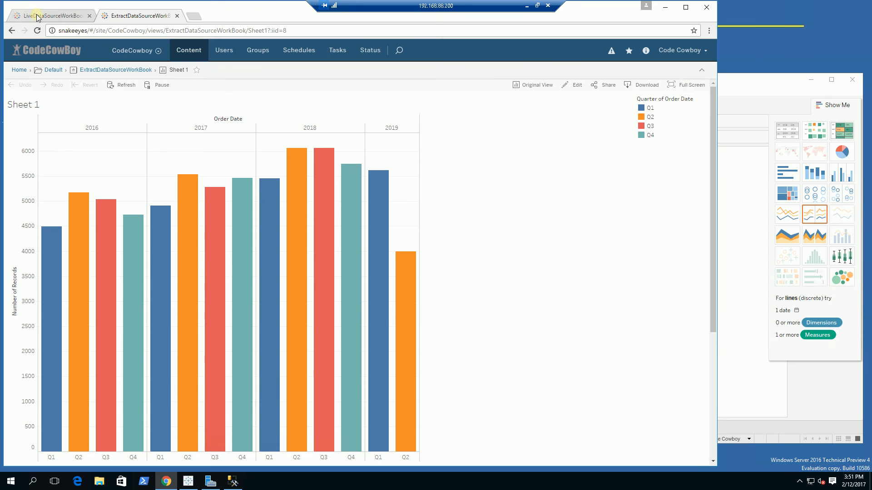
Refresh both workbooks' charts: the live one shows 2023, the extract still 2016–2019
{"action": "left_click", "coordinate": [50, 15]}
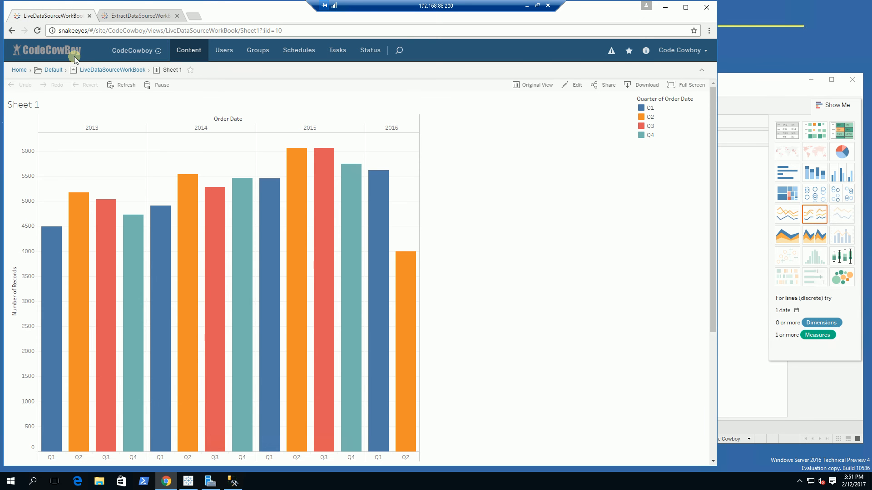
{"action": "left_click", "coordinate": [125, 85]}
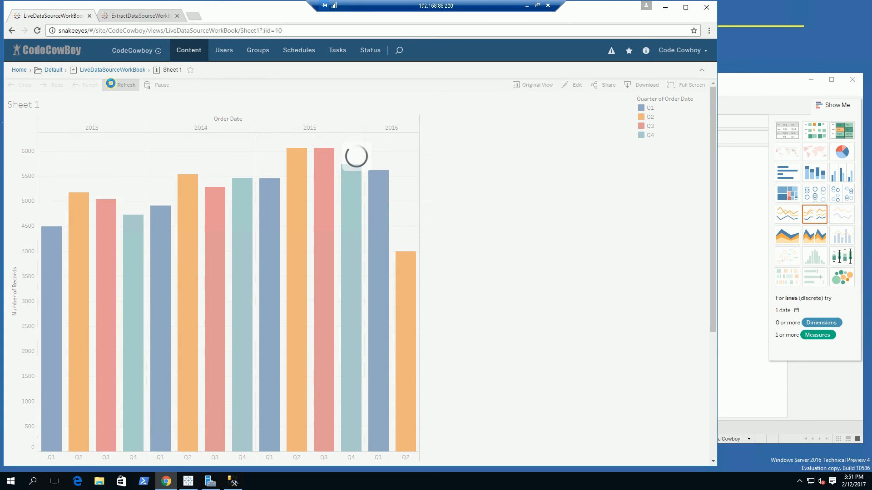
{"action": "left_click", "coordinate": [121, 84]}
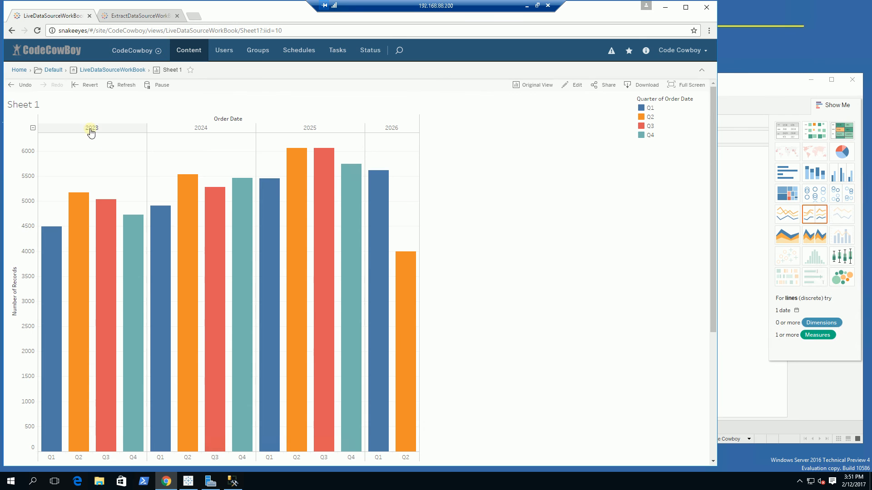
{"action": "mouse_move", "coordinate": [398, 134]}
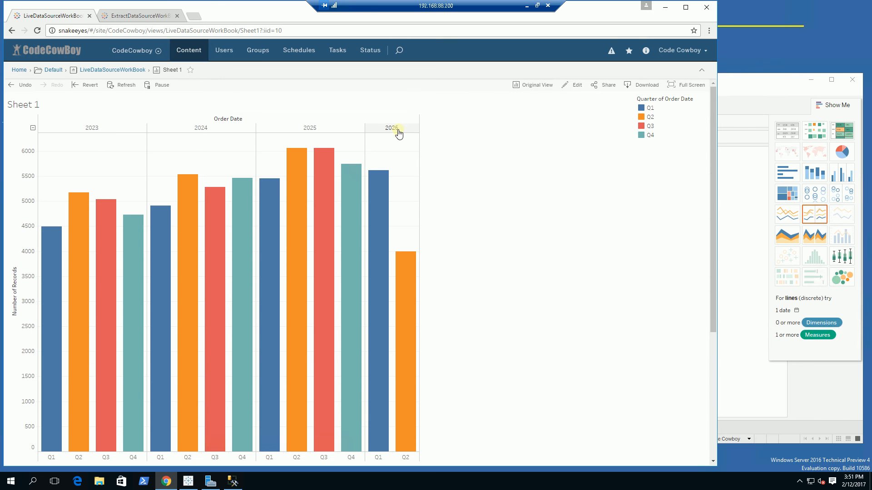
{"action": "left_click", "coordinate": [138, 15]}
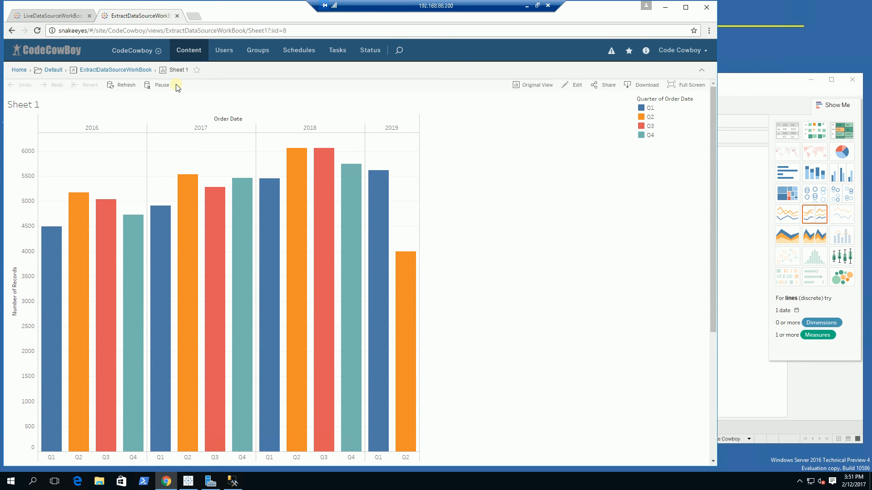
{"action": "mouse_move", "coordinate": [89, 68]}
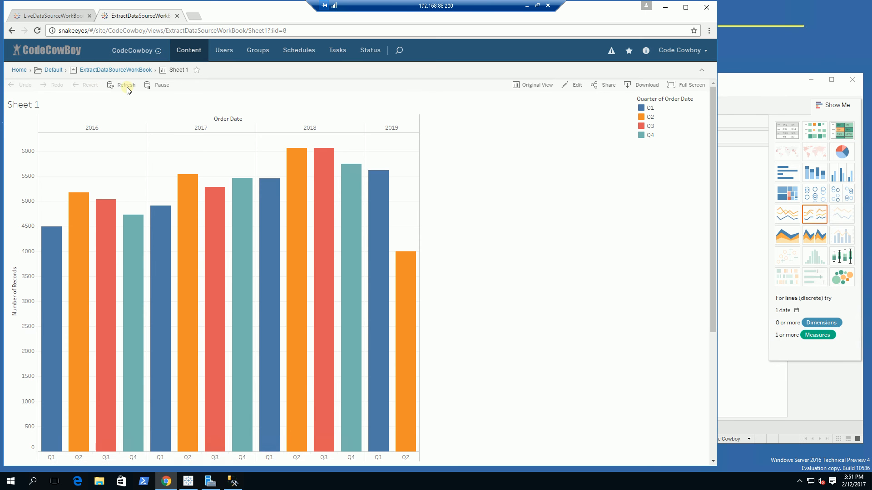
{"action": "mouse_move", "coordinate": [92, 127]}
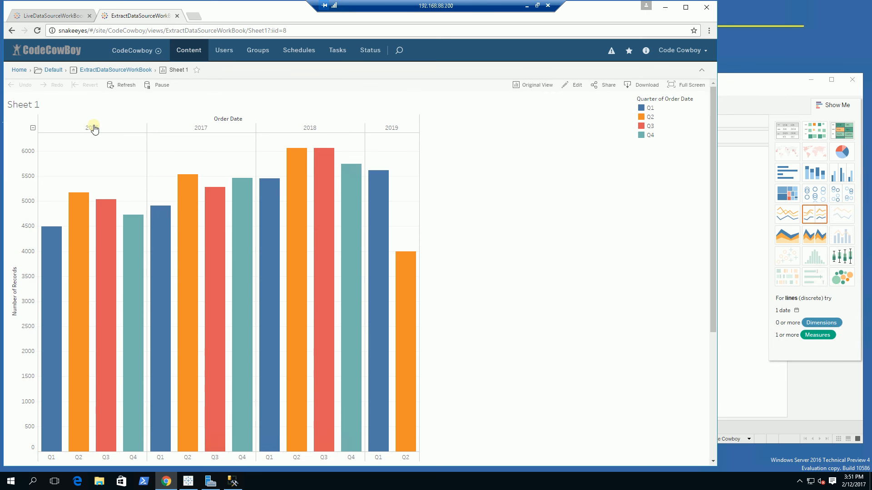
{"action": "mouse_move", "coordinate": [304, 80]}
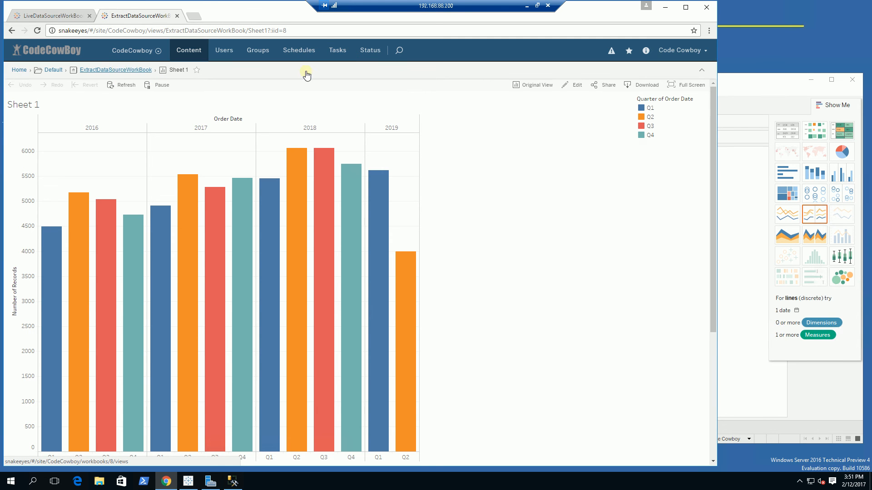
From Schedules > Every 15 Minutes, run the ExtractDataSourceWorkBook refresh now and confirm
{"action": "left_click", "coordinate": [299, 50]}
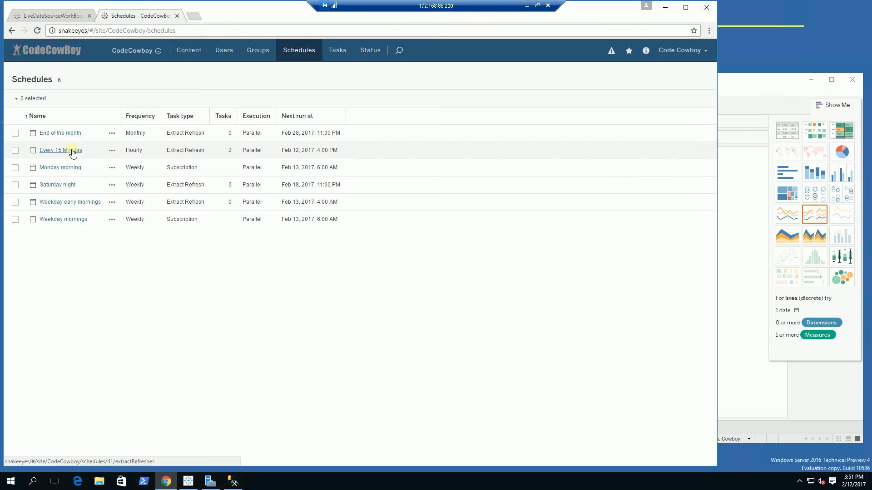
{"action": "left_click", "coordinate": [60, 150]}
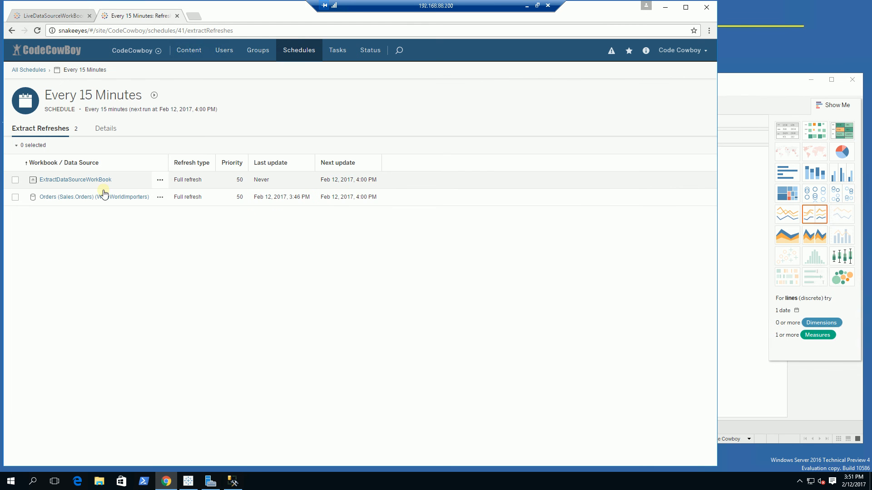
{"action": "mouse_move", "coordinate": [160, 195]}
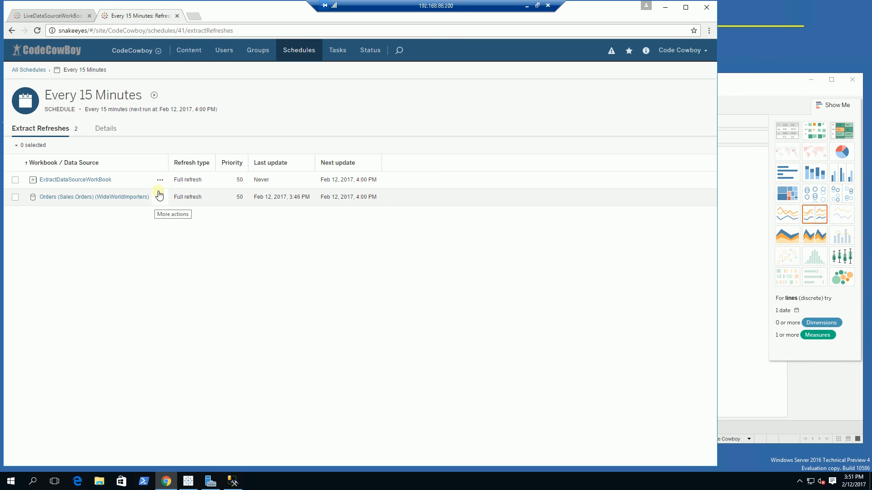
{"action": "left_click", "coordinate": [159, 180]}
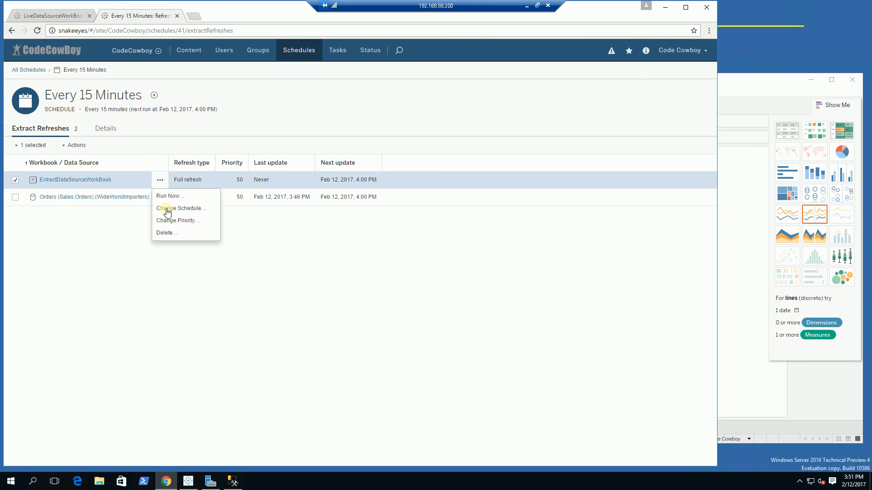
{"action": "mouse_move", "coordinate": [169, 197]}
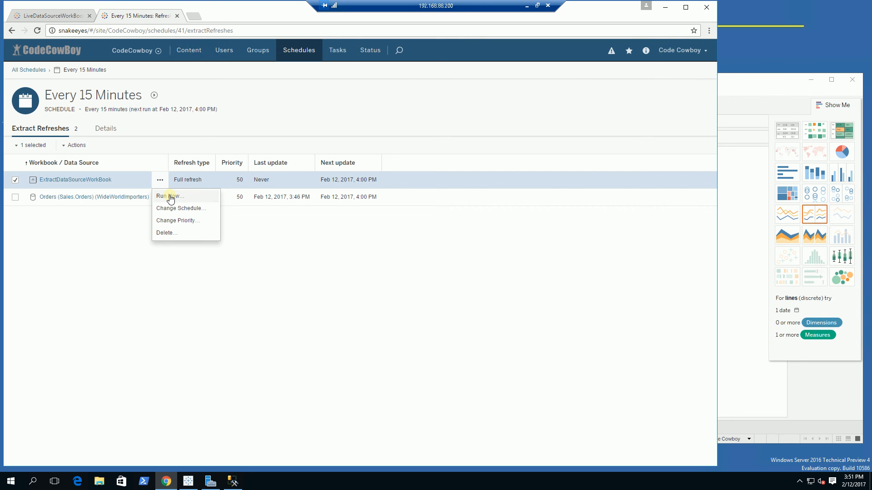
{"action": "left_click", "coordinate": [170, 196]}
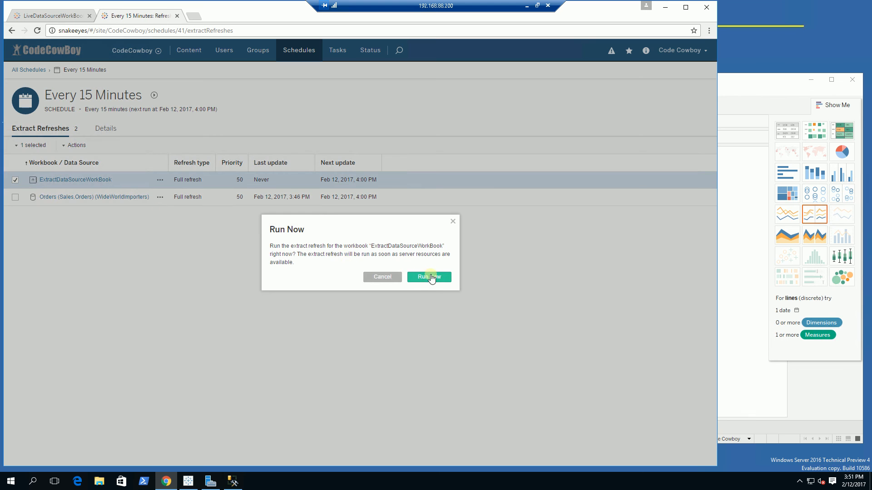
{"action": "left_click", "coordinate": [428, 277]}
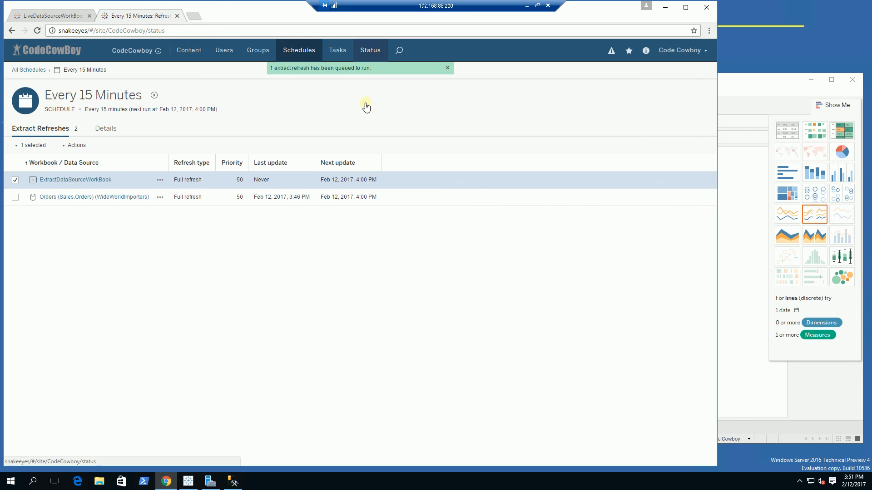
Show the Background Tasks for Extracts status dashboard and watch the queued refresh reach 20 successes
{"action": "left_click", "coordinate": [370, 50]}
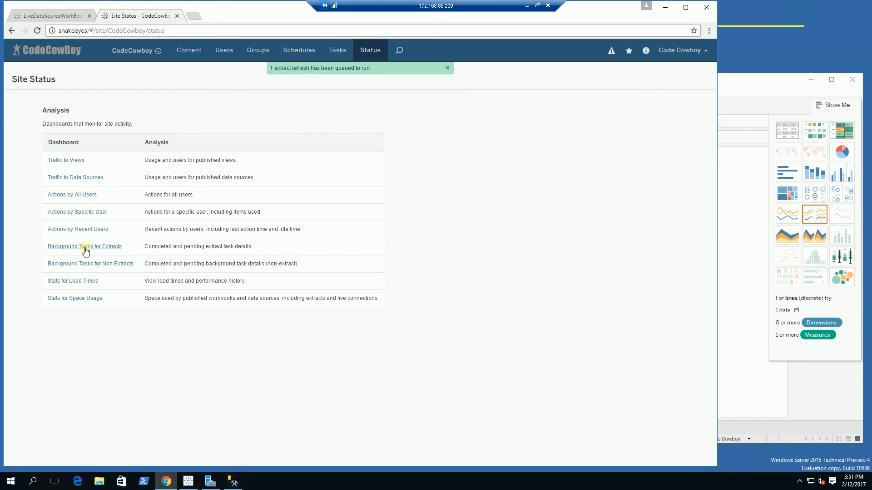
{"action": "left_click", "coordinate": [84, 246]}
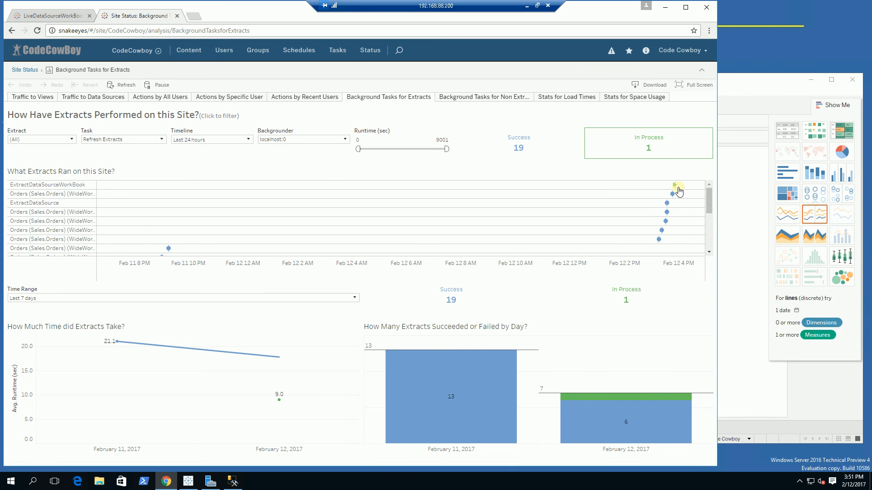
{"action": "mouse_move", "coordinate": [677, 185]}
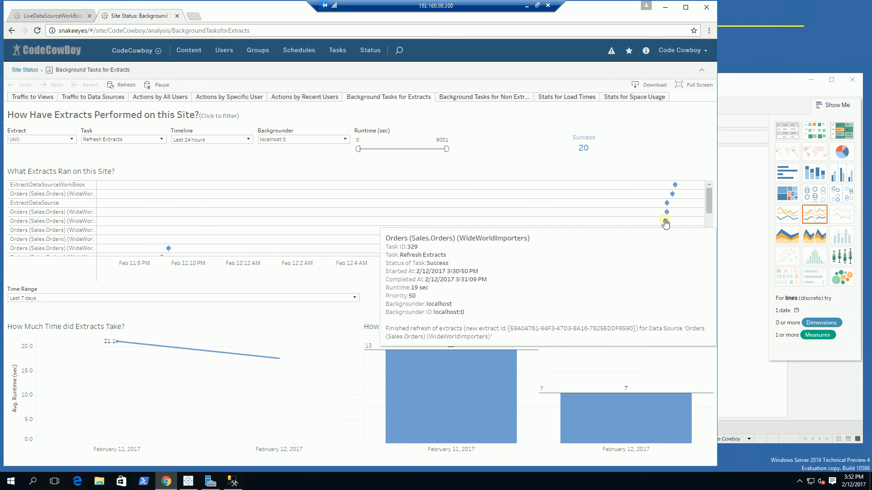
{"action": "mouse_move", "coordinate": [670, 202]}
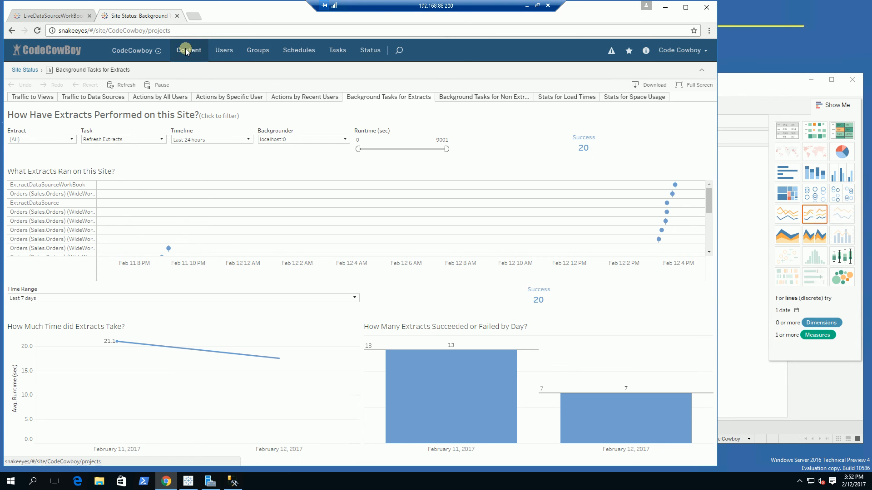
View ExtractDataSourceWorkBook's Sheet 1 in the Default project, now spanning 2023–2026, then the LiveDataSourceWorkBook chart
{"action": "left_click", "coordinate": [188, 50]}
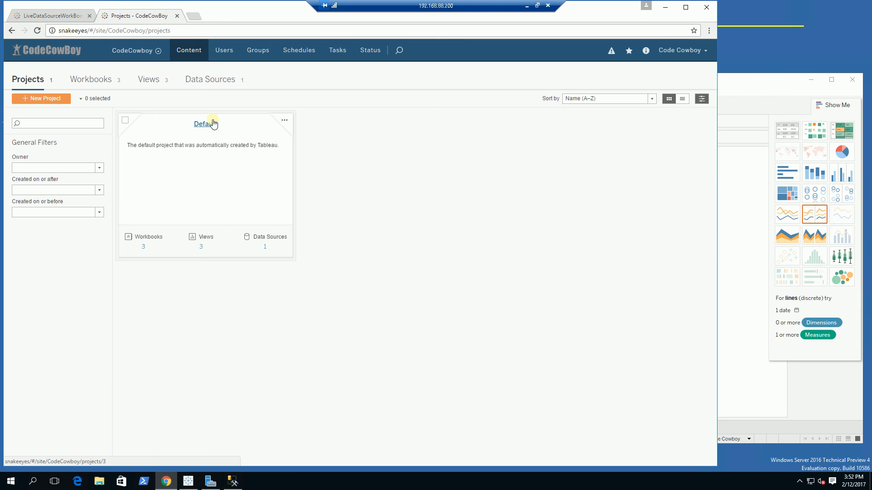
{"action": "left_click", "coordinate": [202, 124]}
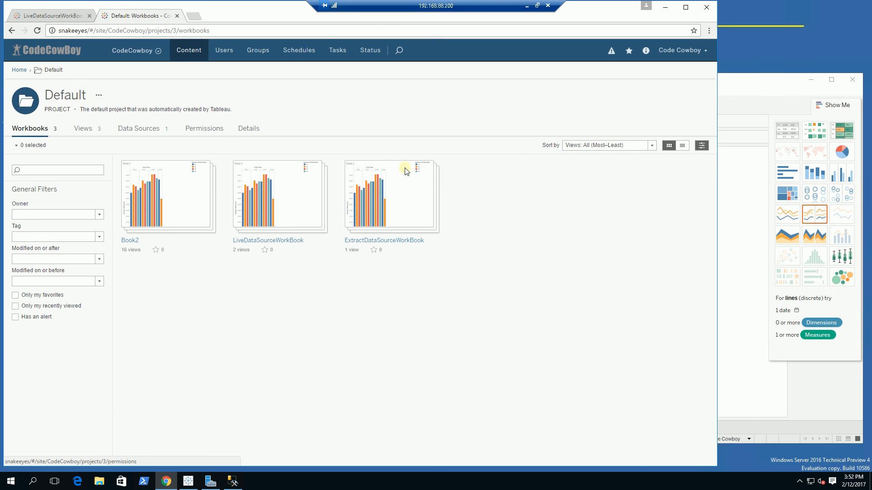
{"action": "left_click", "coordinate": [383, 240]}
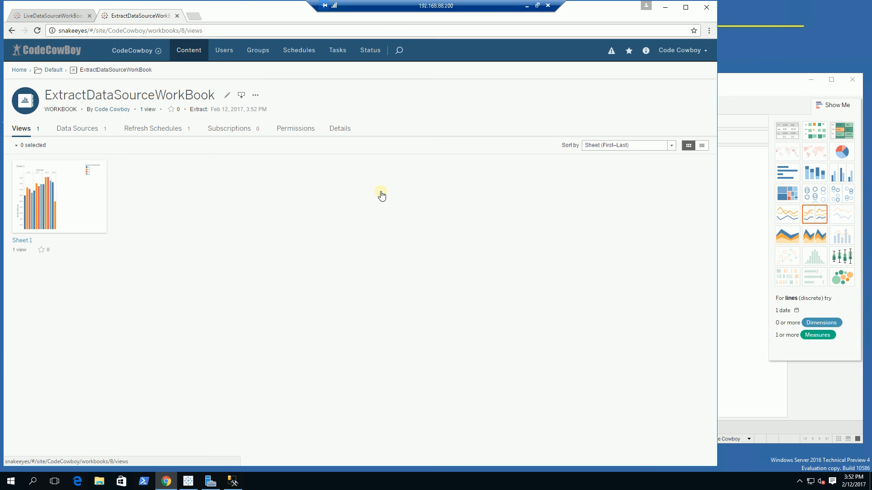
{"action": "left_click", "coordinate": [59, 197]}
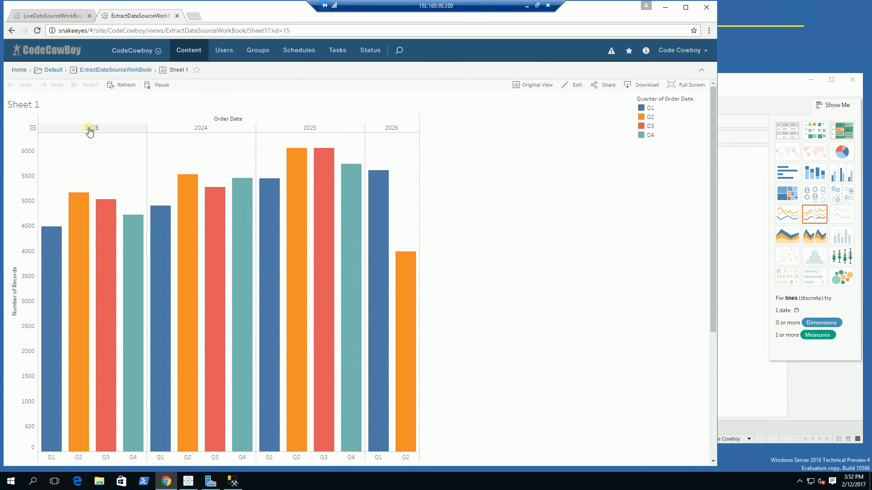
{"action": "mouse_move", "coordinate": [264, 135]}
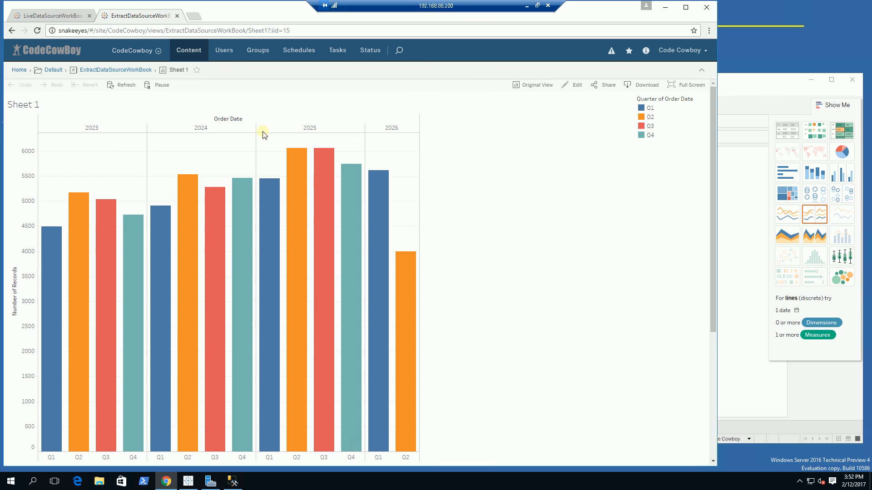
{"action": "left_click", "coordinate": [50, 15]}
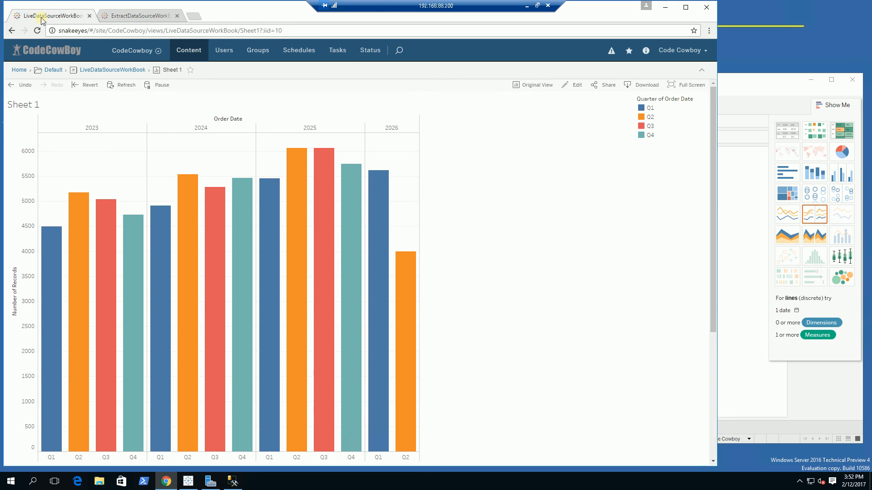
{"action": "mouse_move", "coordinate": [140, 16]}
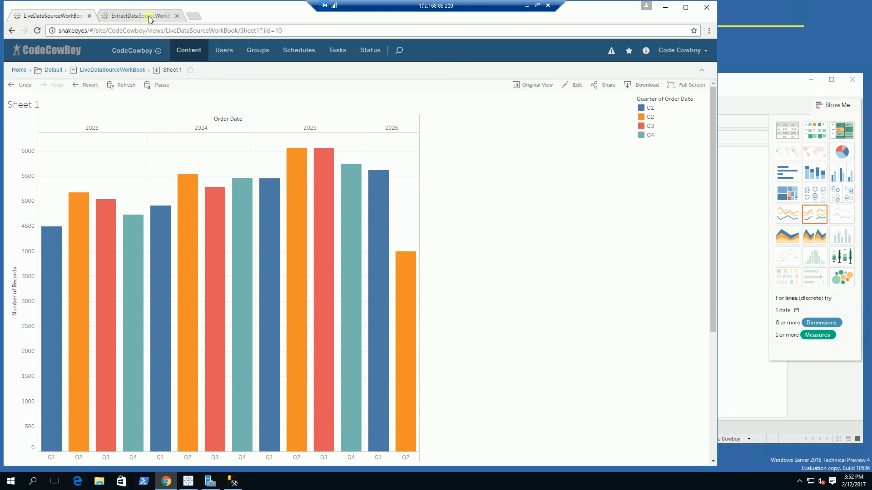
Bring ExtractDataSourceWorkBook's Sheet 1 chart back into view to confirm it matches the live 2023–2026 dates
{"action": "left_click", "coordinate": [138, 16]}
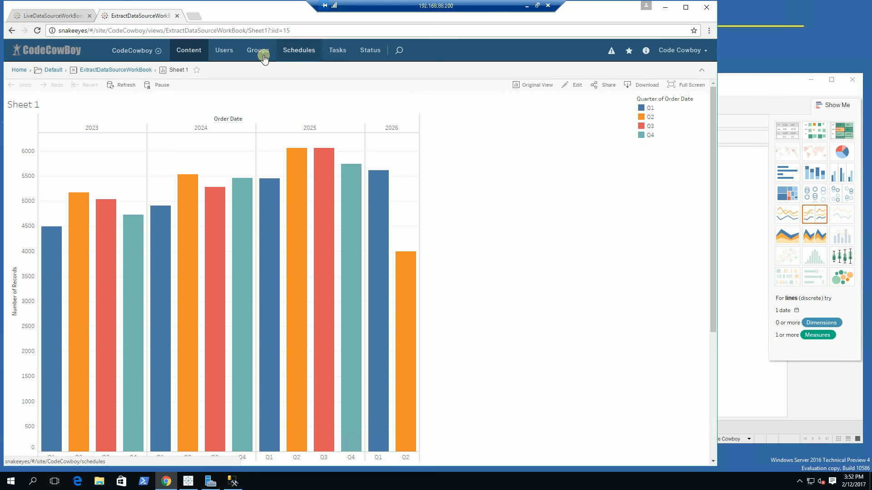
{"action": "mouse_move", "coordinate": [432, 170]}
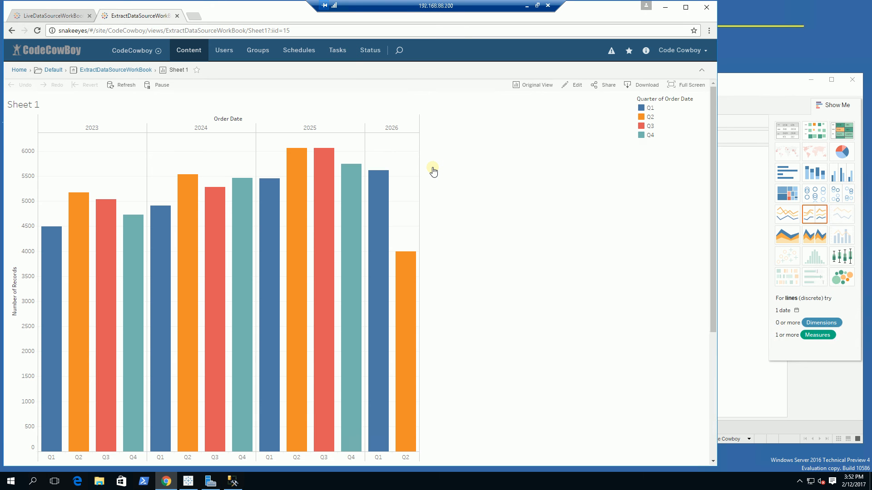
{"action": "mouse_move", "coordinate": [456, 171]}
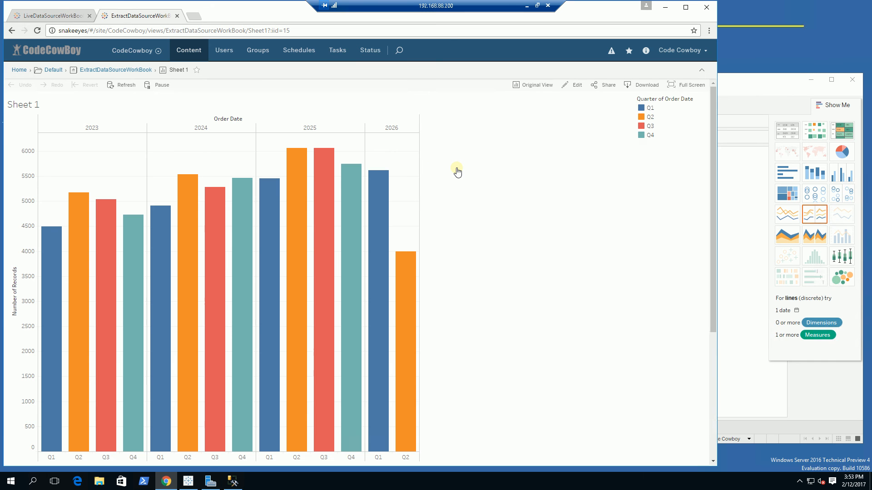
{"action": "mouse_move", "coordinate": [566, 224]}
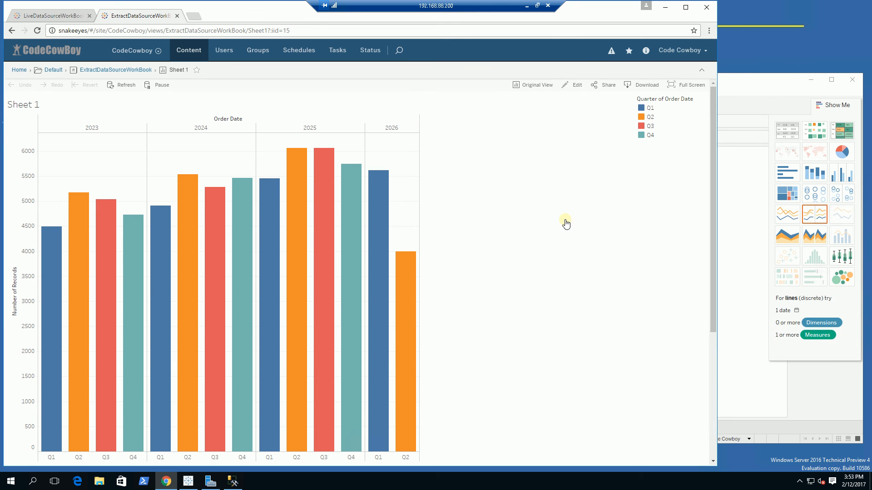